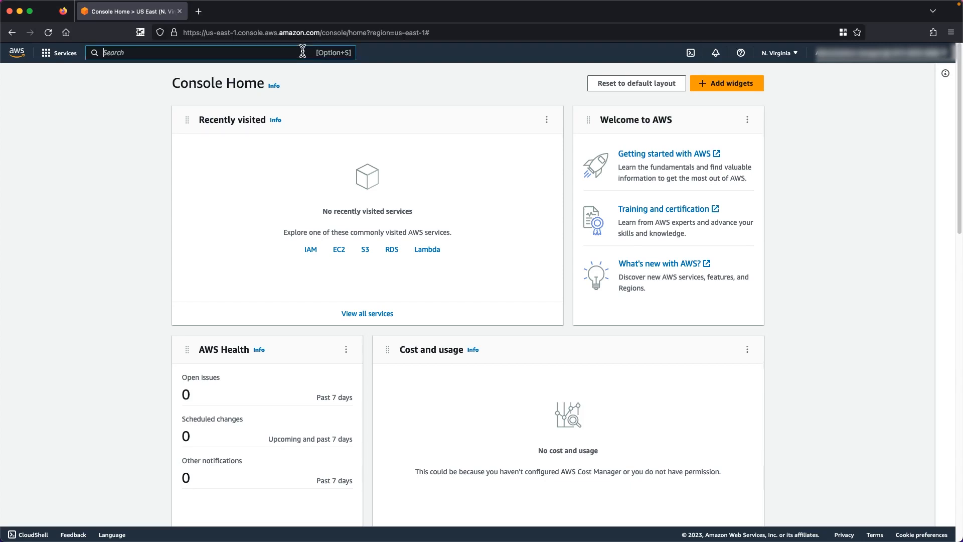
# Find EC2, list the running instances and select Test Instance to show its details.
pyautogui.write('EC2')
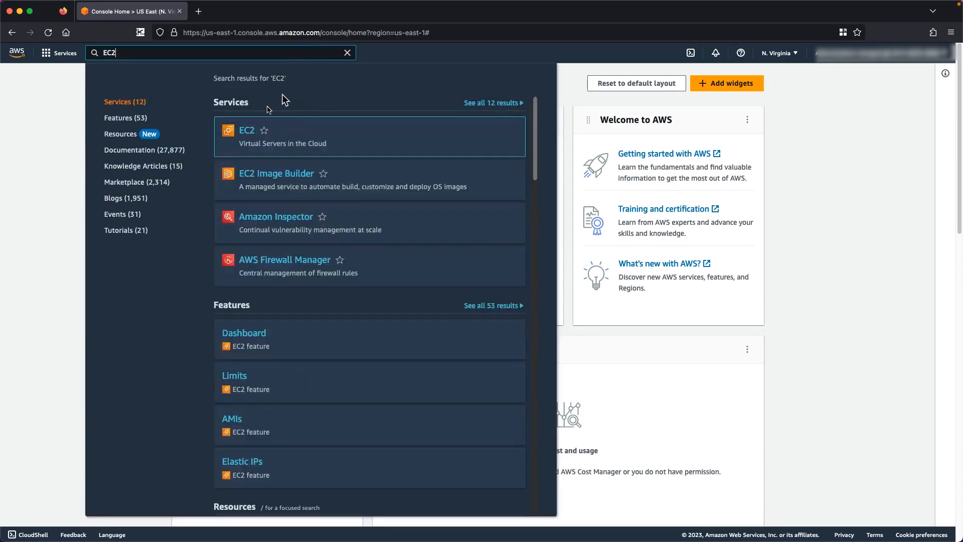
pyautogui.click(247, 131)
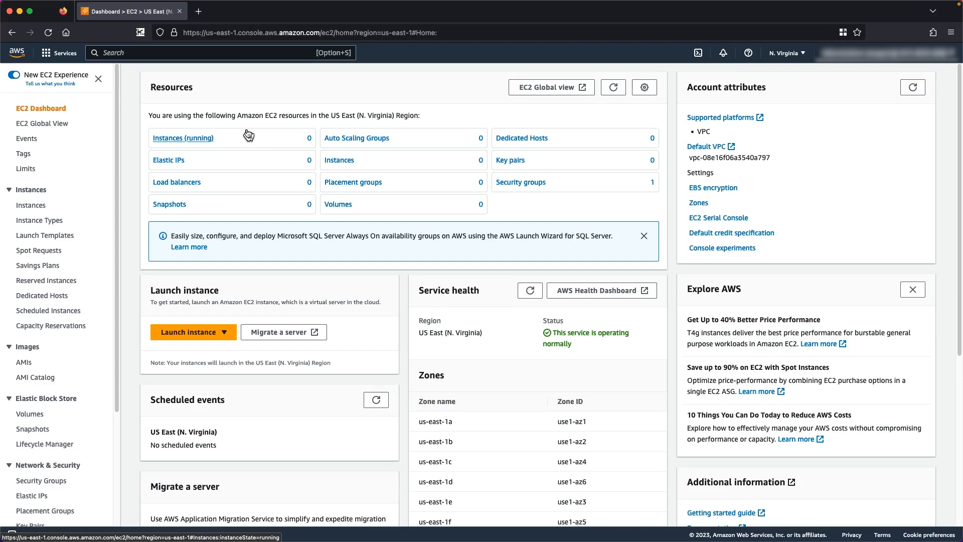
pyautogui.moveTo(238, 138)
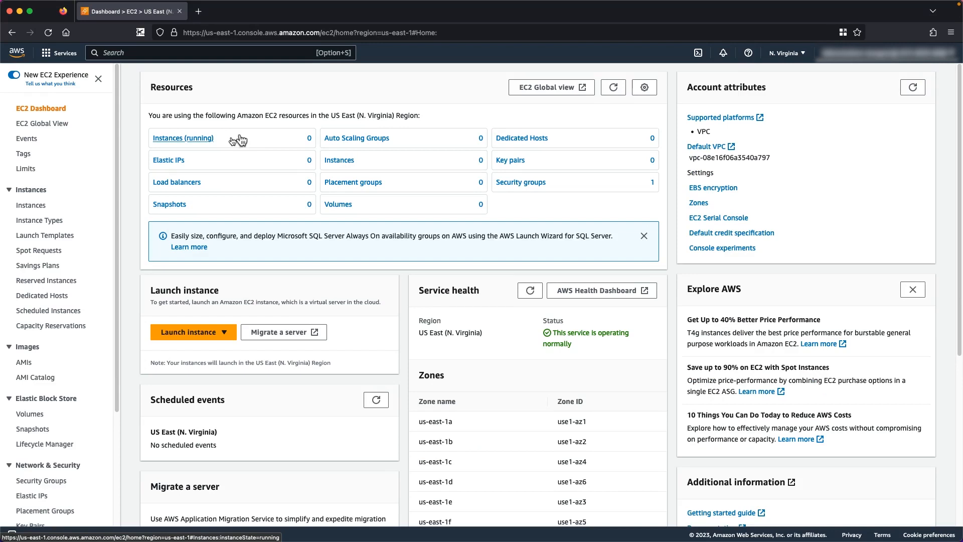
pyautogui.click(183, 138)
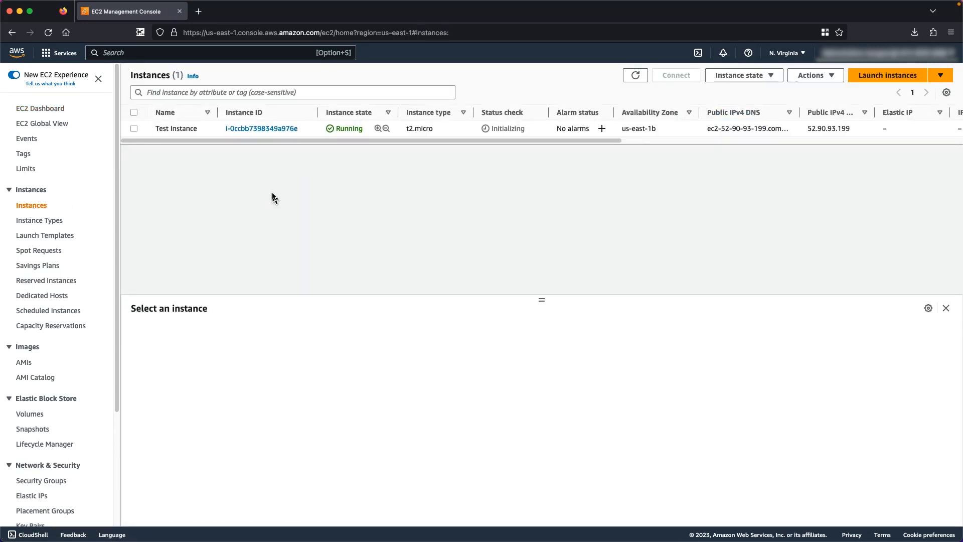
pyautogui.click(134, 129)
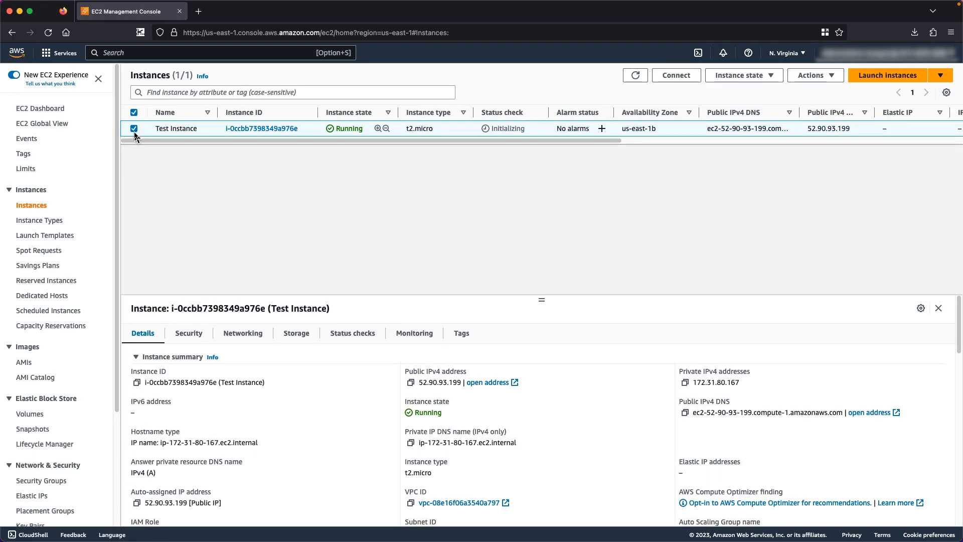
# Review Test Instance's status checks, security group inbound rules and networking details.
pyautogui.click(352, 333)
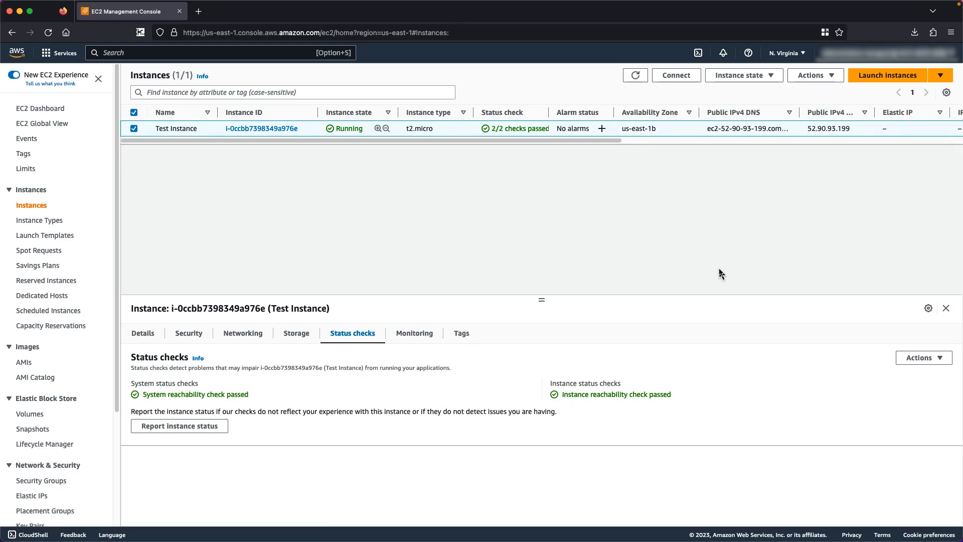
pyautogui.click(189, 333)
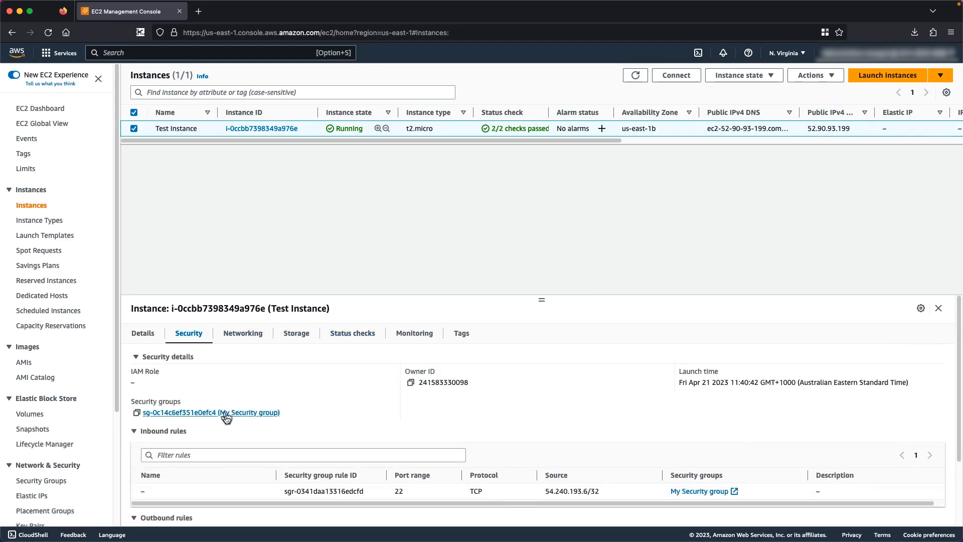
pyautogui.scroll(-3)
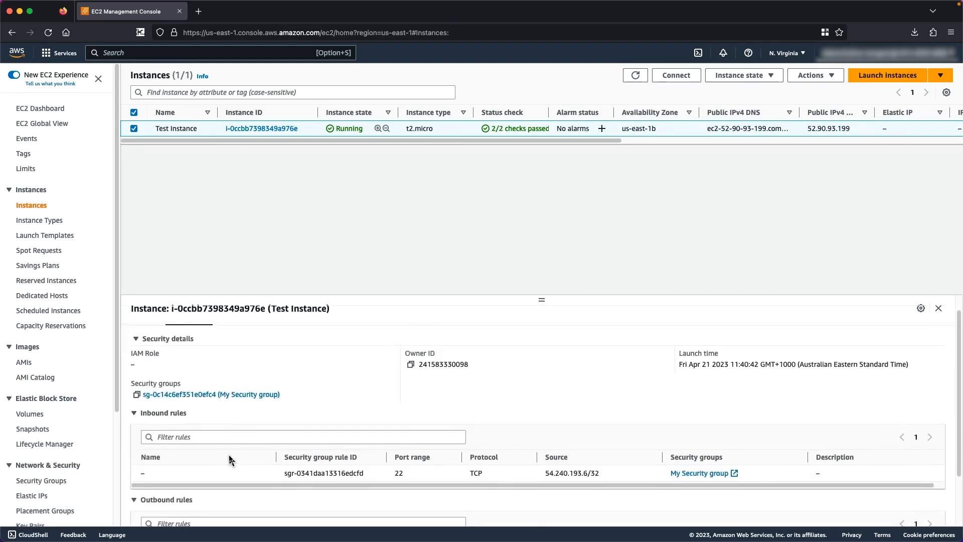
pyautogui.scroll(-3)
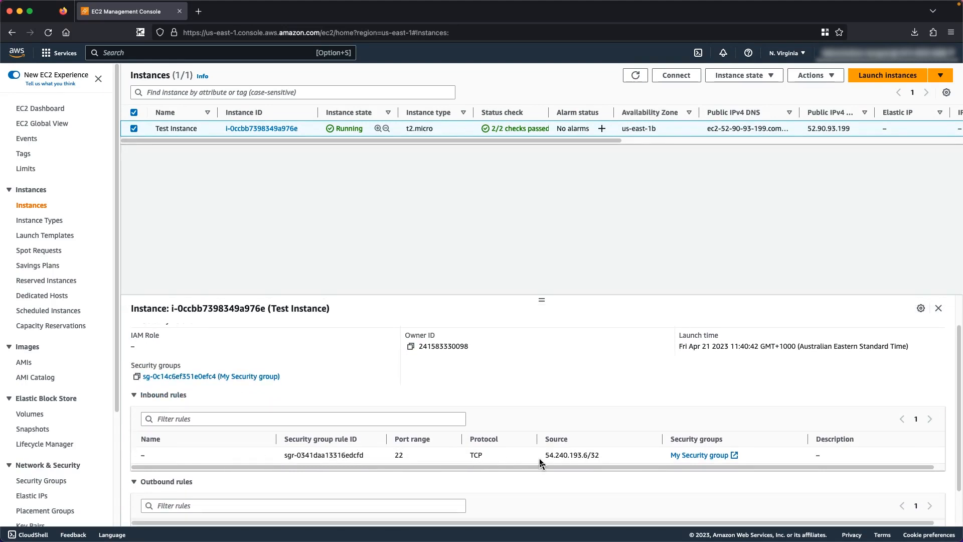
pyautogui.moveTo(520, 427)
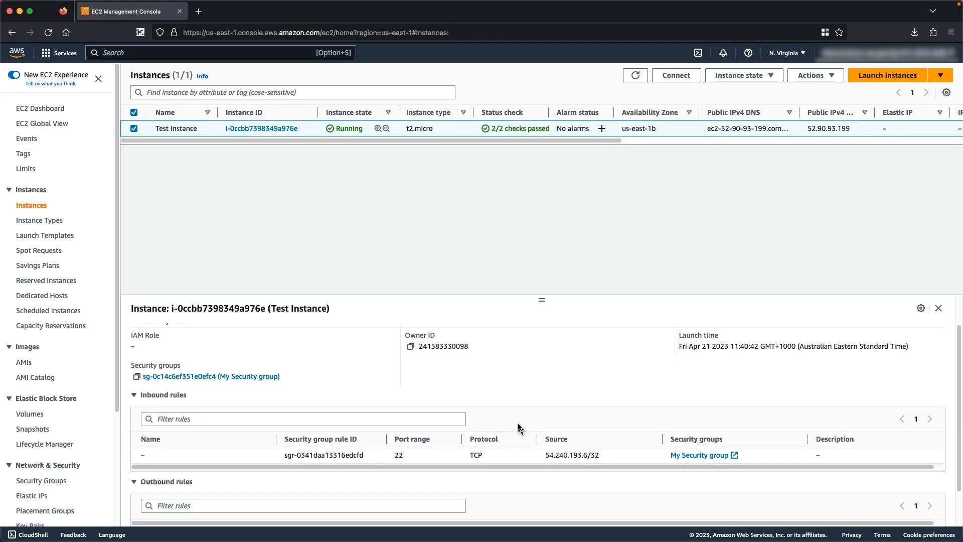
pyautogui.click(243, 333)
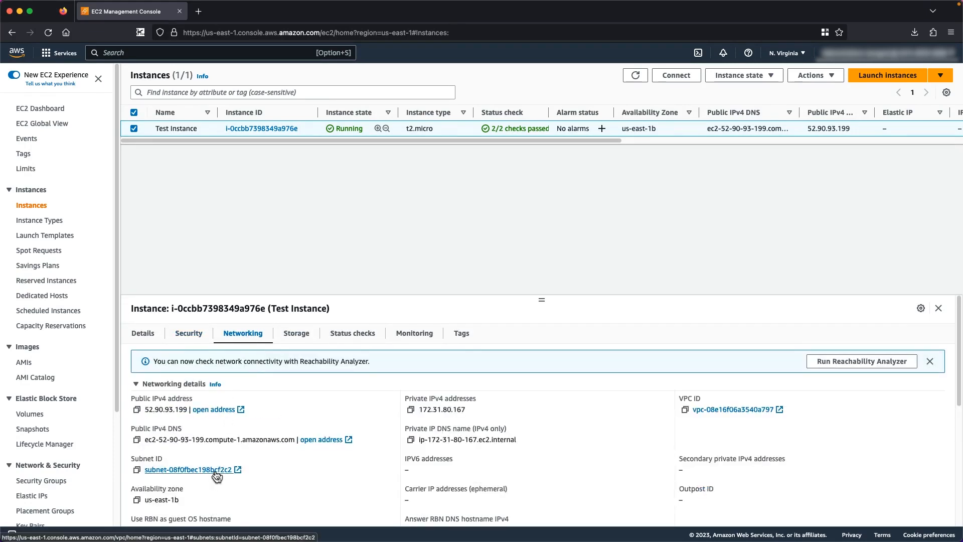
# Follow the Subnet ID into VPC and view the subnet's network ACL allow/deny rules.
pyautogui.click(189, 469)
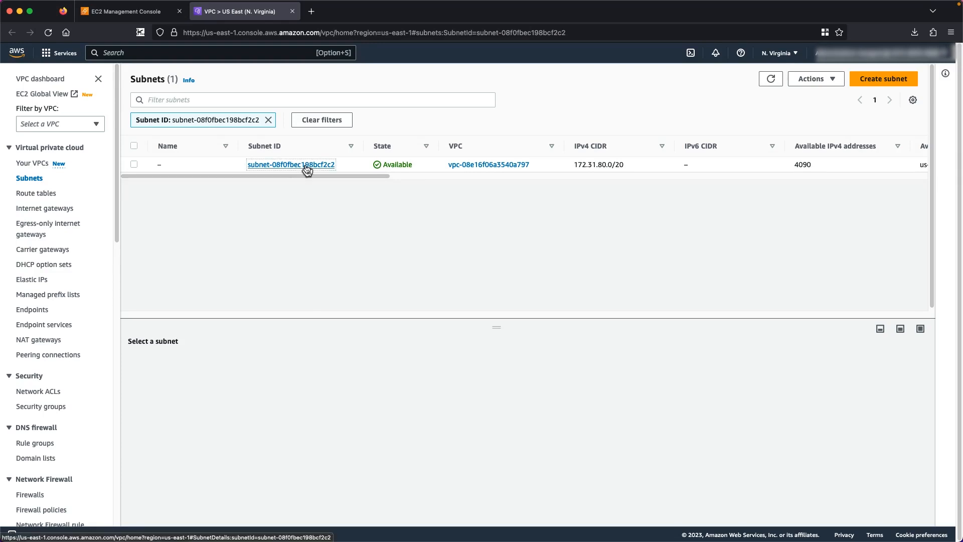
pyautogui.click(291, 164)
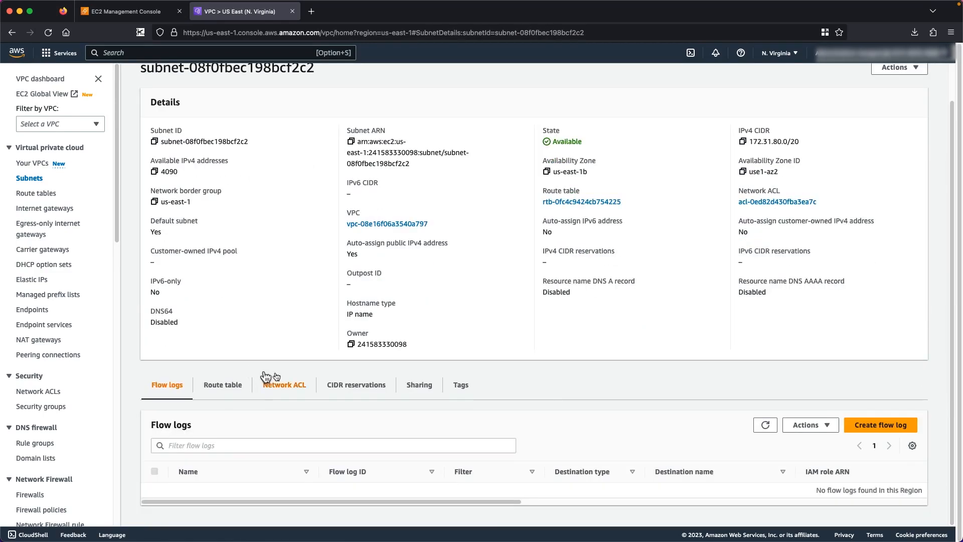
pyautogui.click(283, 384)
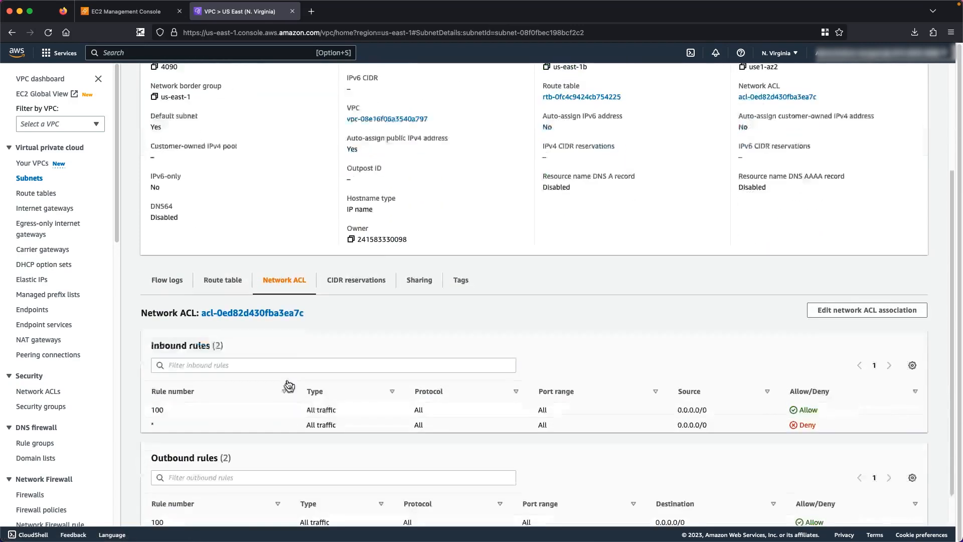
pyautogui.scroll(-3)
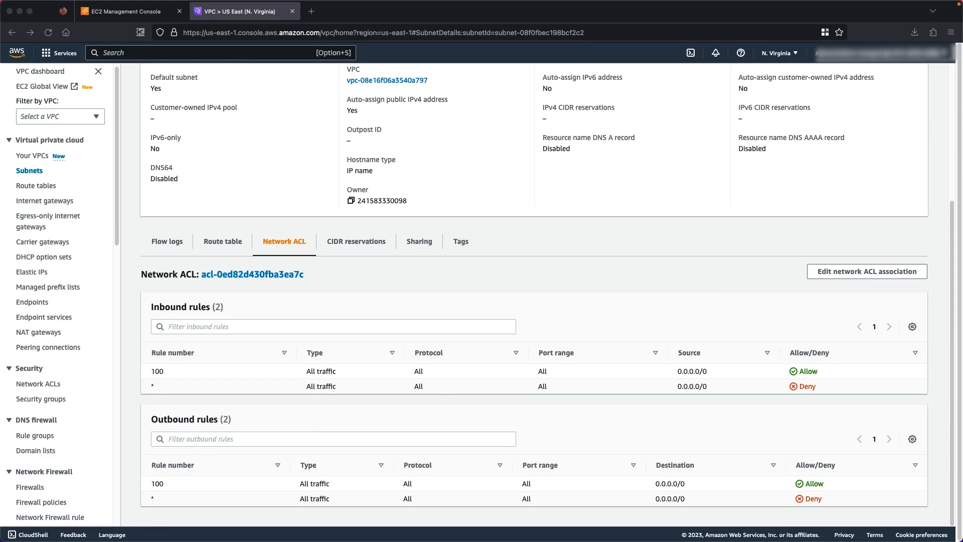
# Scroll through the remaining ACL rules and the subnet's route table.
pyautogui.scroll(3)
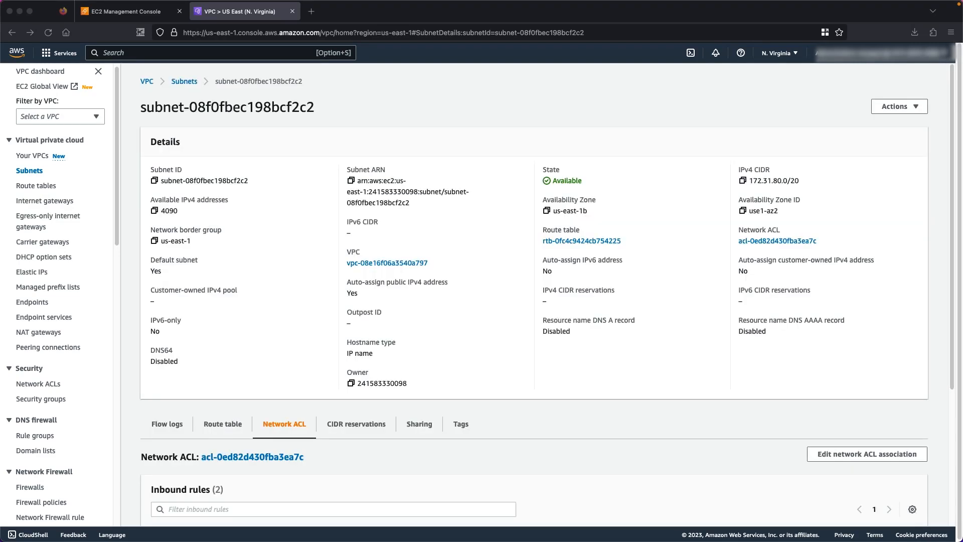
pyautogui.scroll(-3)
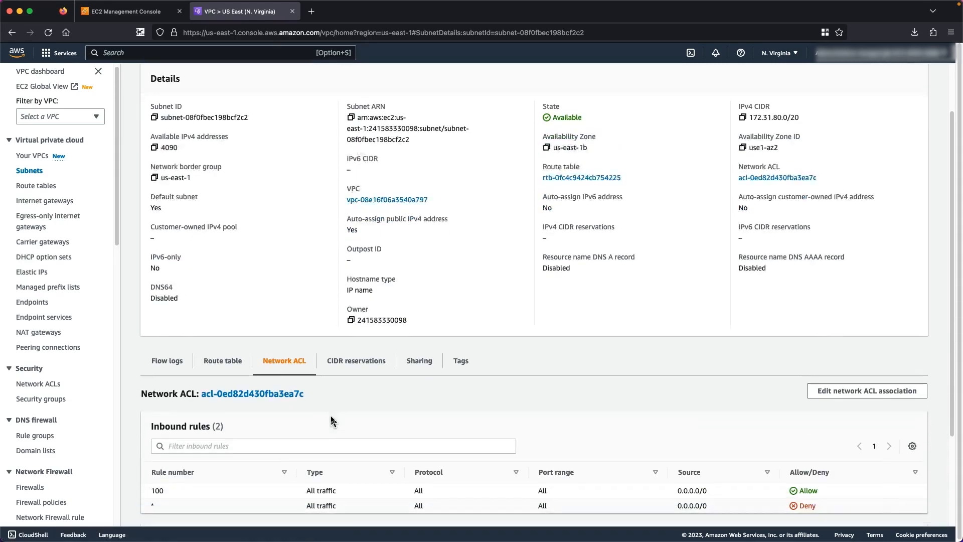
pyautogui.scroll(-3)
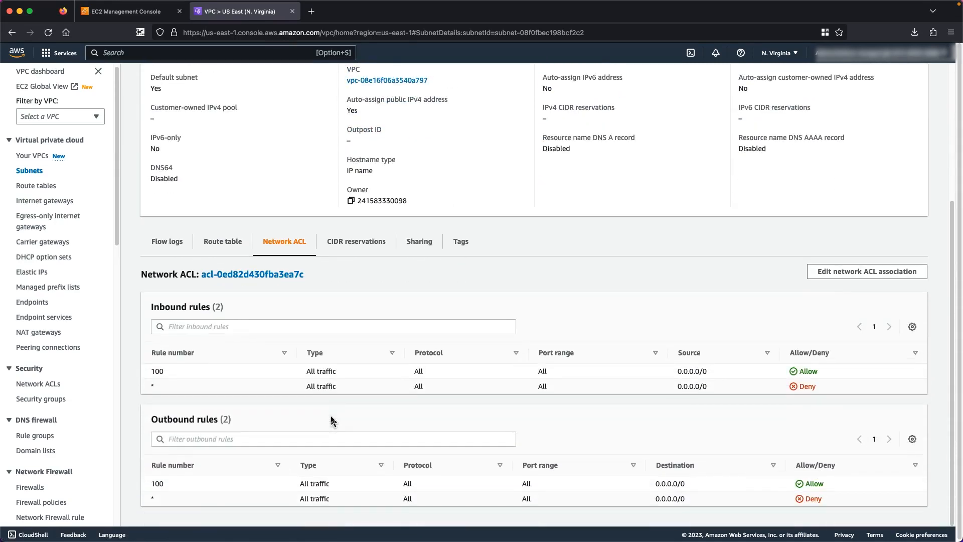
pyautogui.moveTo(338, 501)
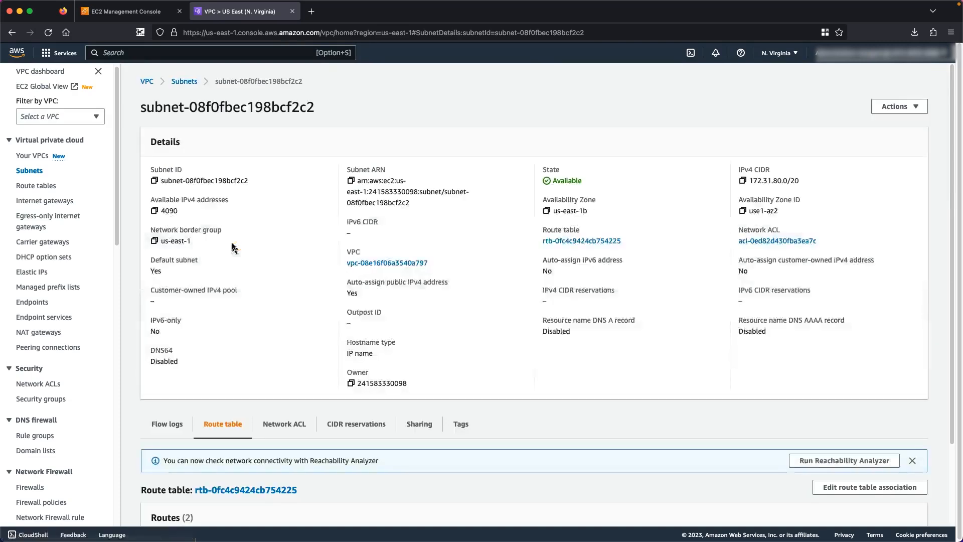
pyautogui.moveTo(292, 406)
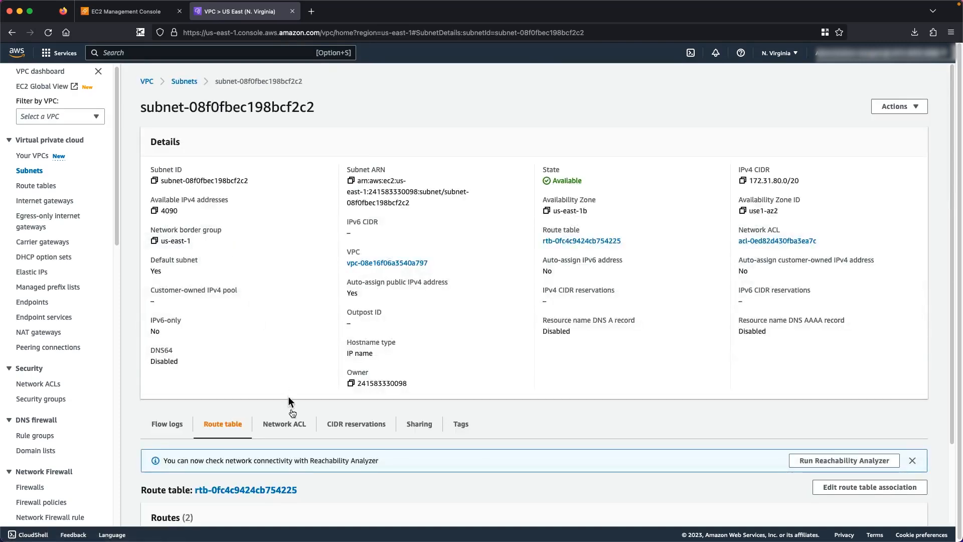
pyautogui.scroll(-3)
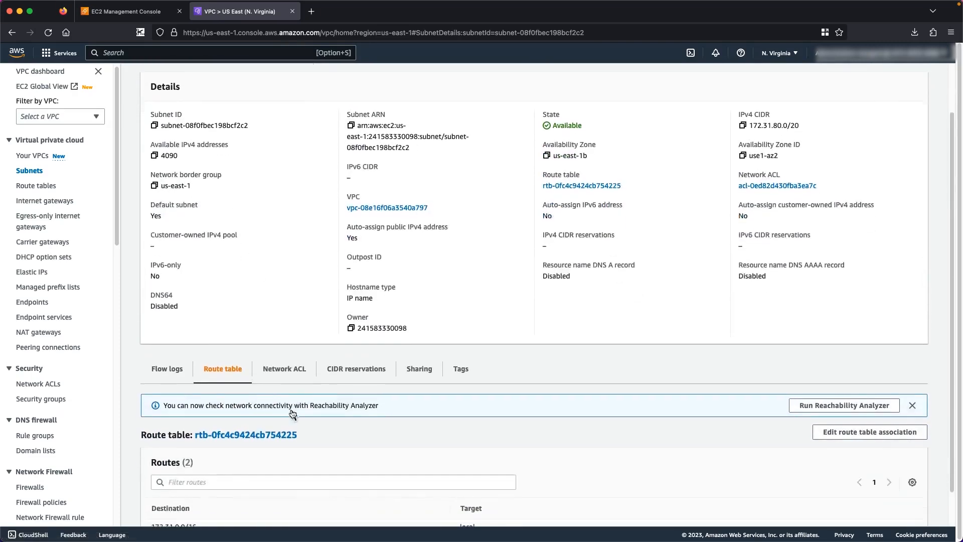
pyautogui.scroll(-3)
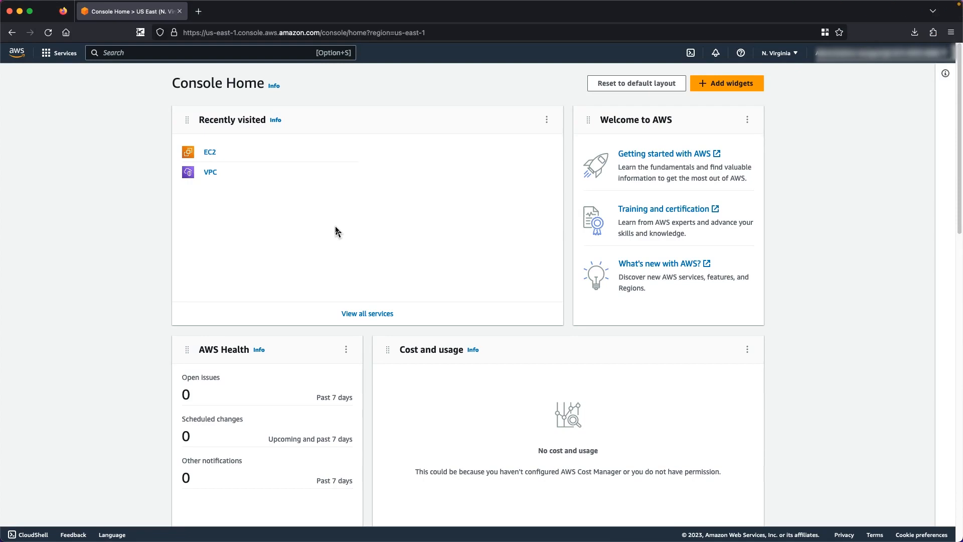
# Return to EC2, list the running instances and select Test Instance.
pyautogui.write('EC')
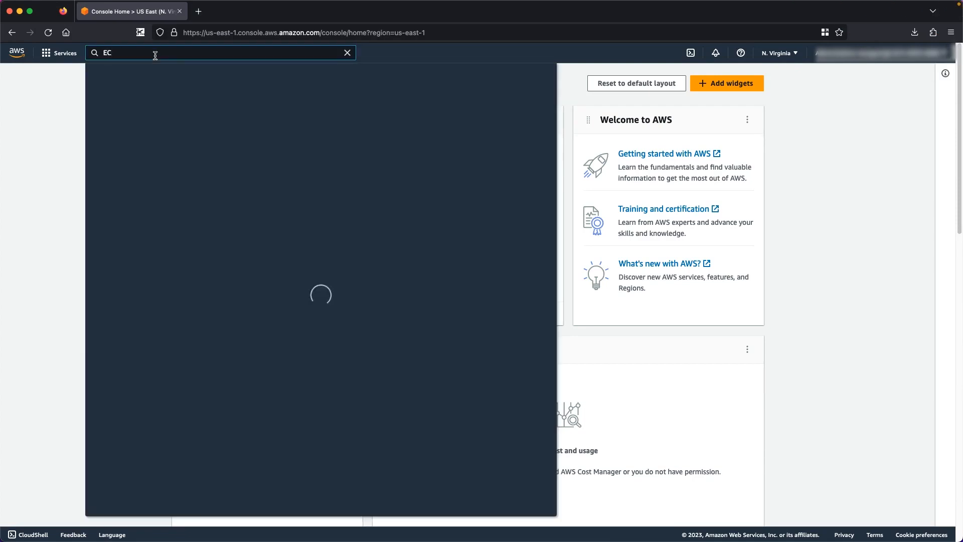
pyautogui.write('2')
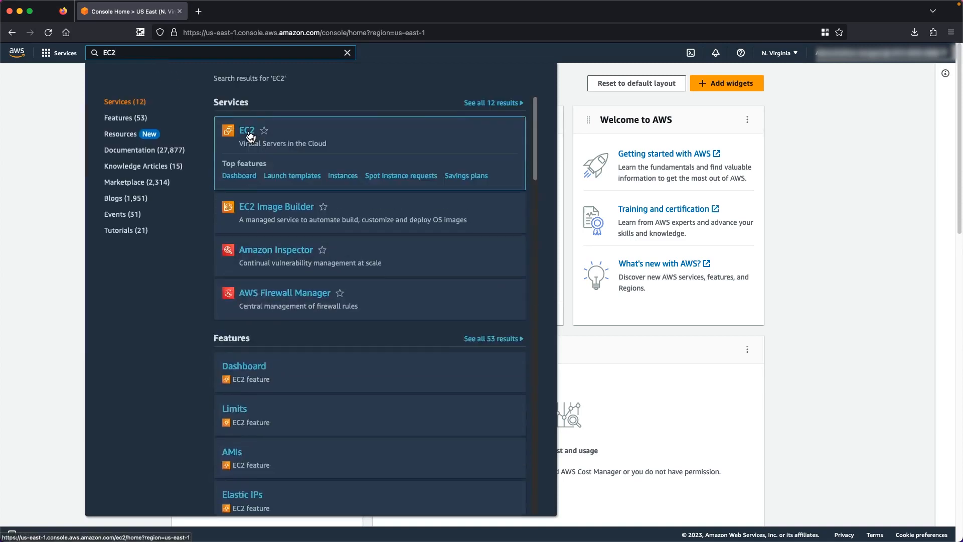
pyautogui.click(247, 129)
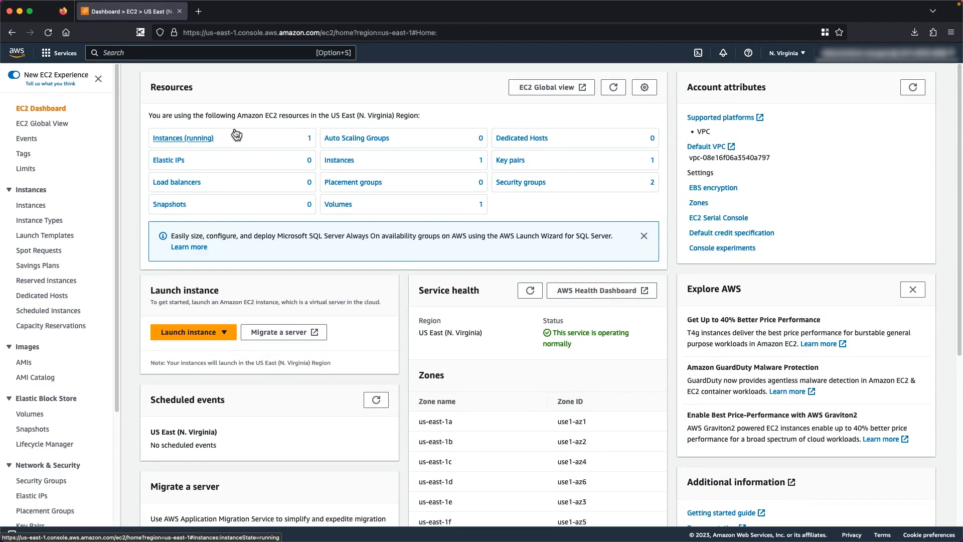
pyautogui.click(183, 138)
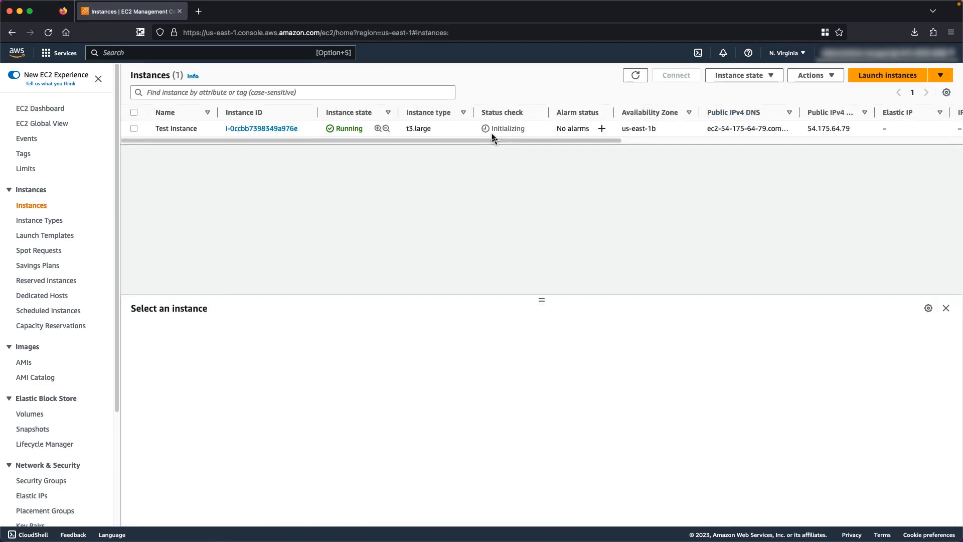
pyautogui.click(133, 128)
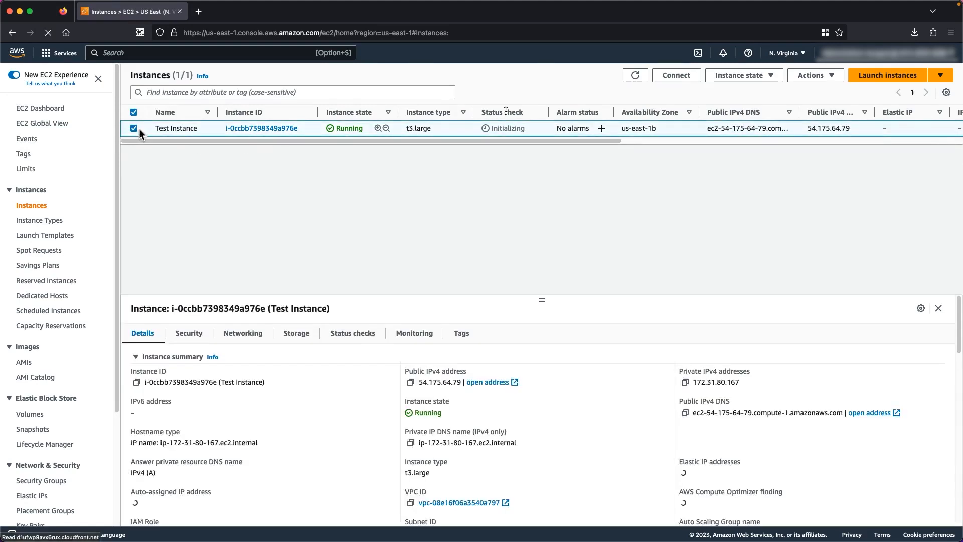
# Bring up Connect to instance and choose the EC2 serial console option.
pyautogui.click(675, 76)
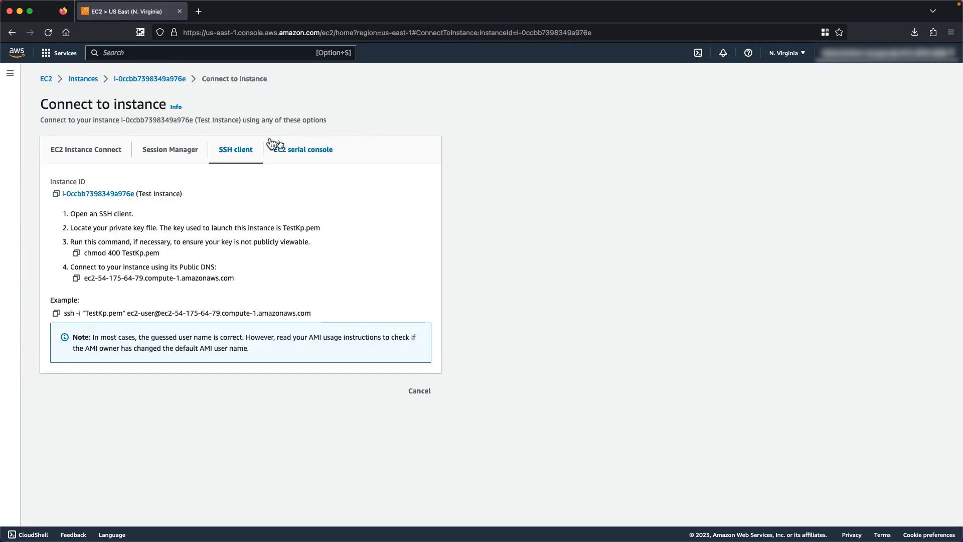
pyautogui.click(304, 150)
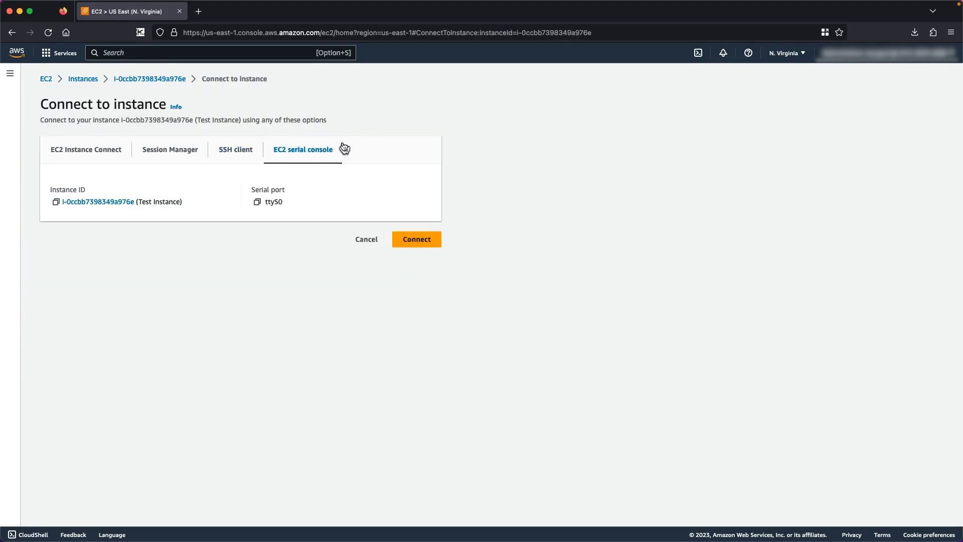
# Start the serial console session, flush all iptables rules and restart sshd.
pyautogui.click(416, 239)
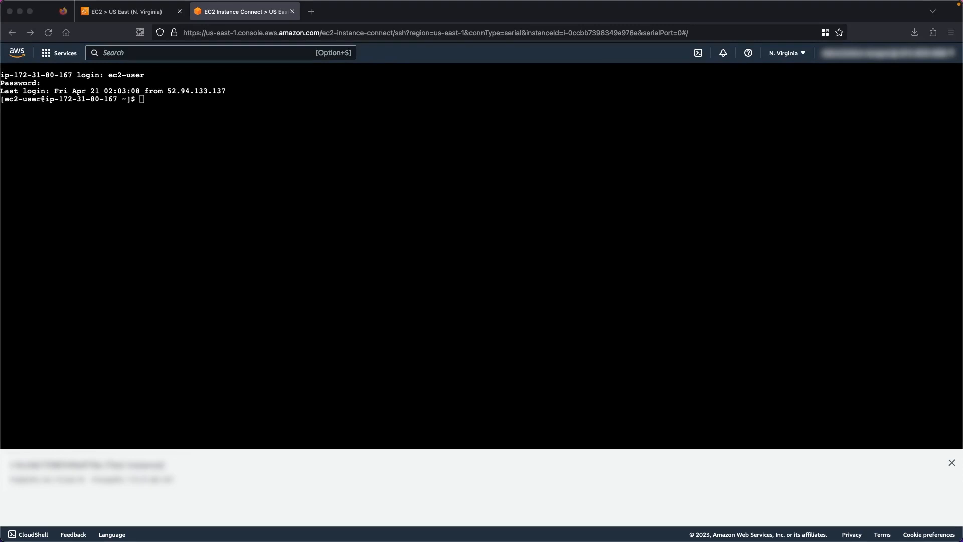
pyautogui.write('sudo iptable')
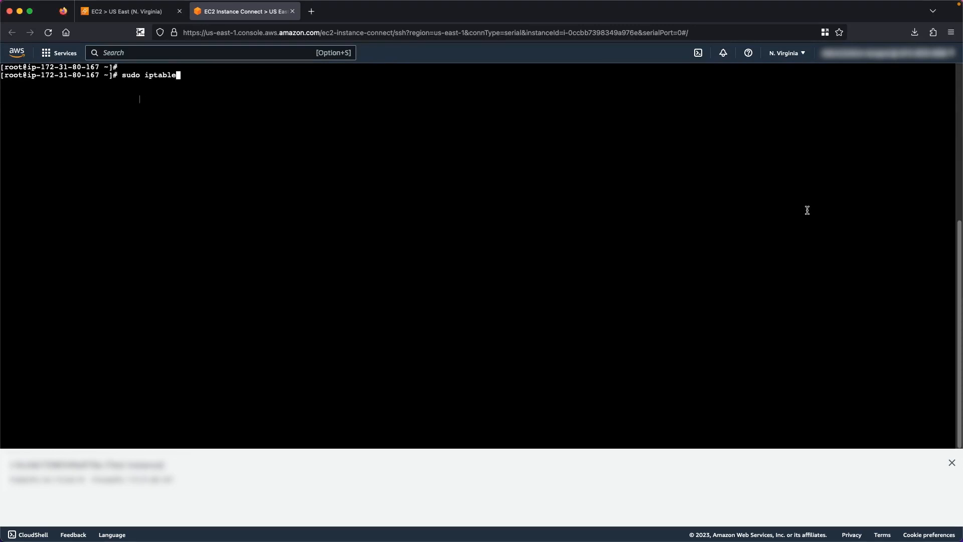
pyautogui.press('Return')
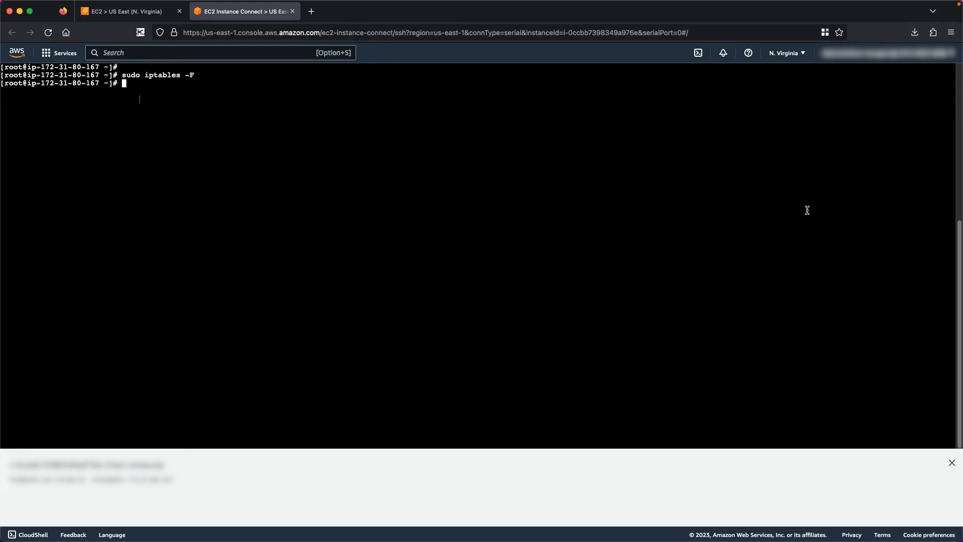
pyautogui.write('sudo systemctl restart sshd')
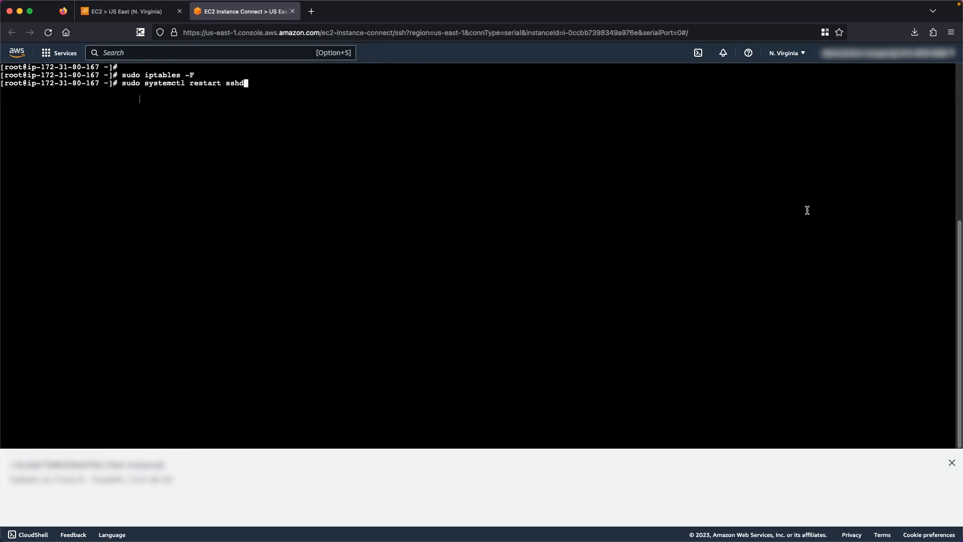
pyautogui.press('Return')
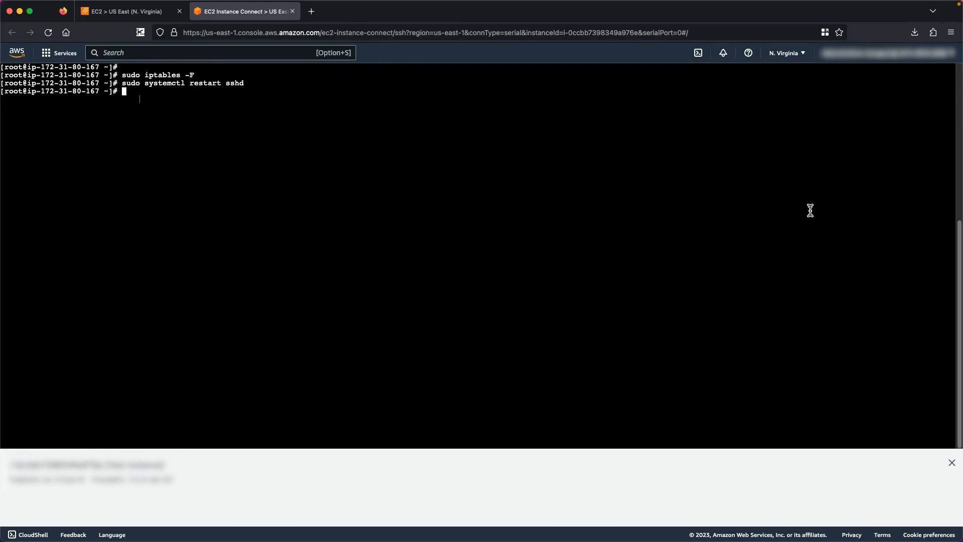
# Confirm sshd listens on port 22 with netstat, allow sshd in hosts.allow, then exit the session.
pyautogui.write('sudo netstat -t')
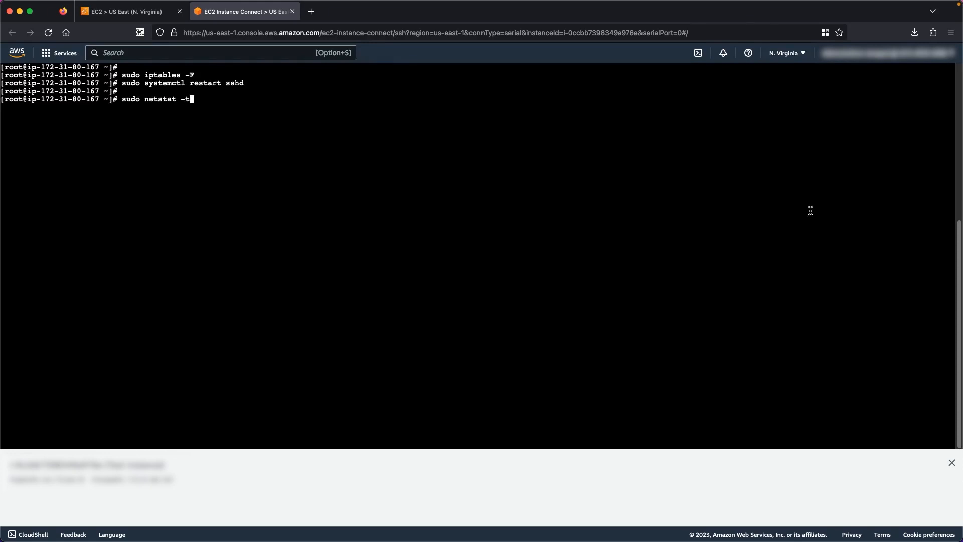
pyautogui.press('Return')
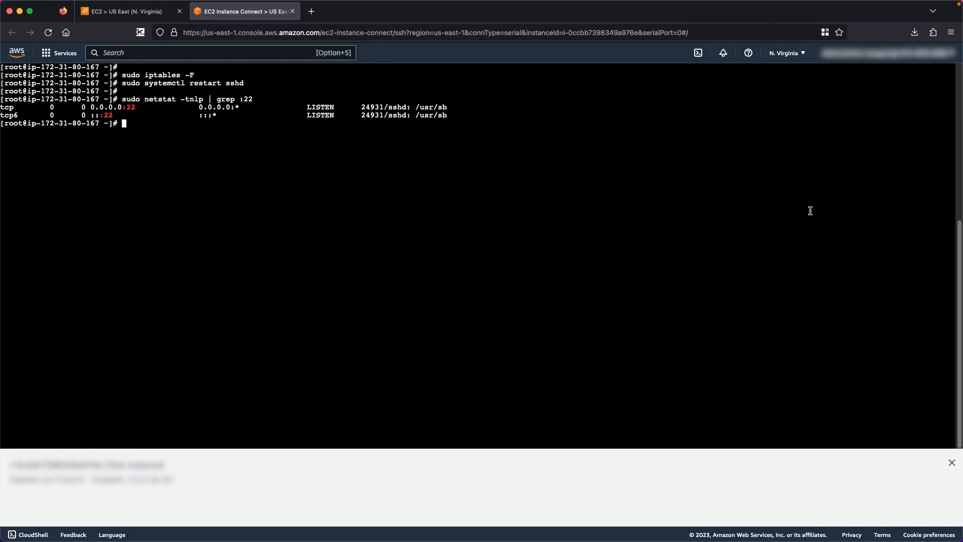
pyautogui.moveTo(847, 249)
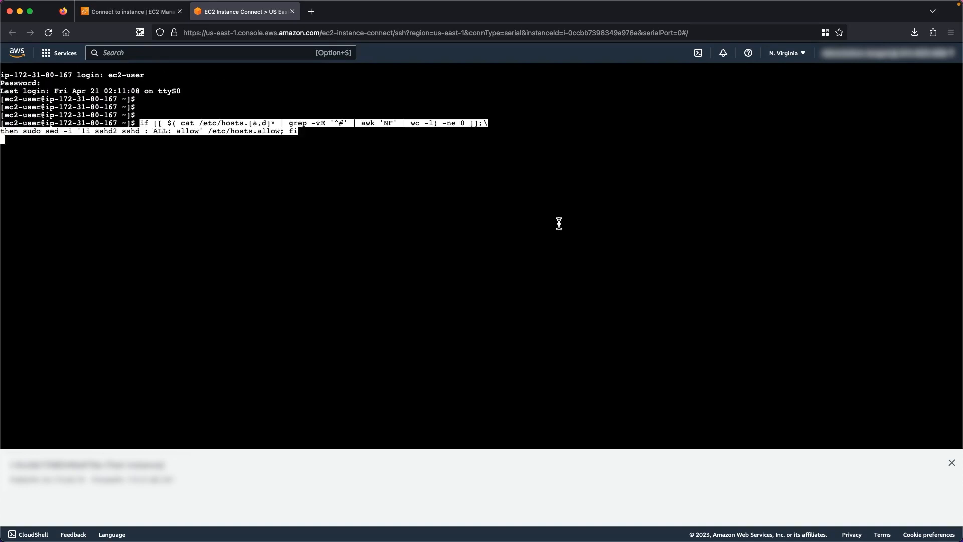
pyautogui.press('Return')
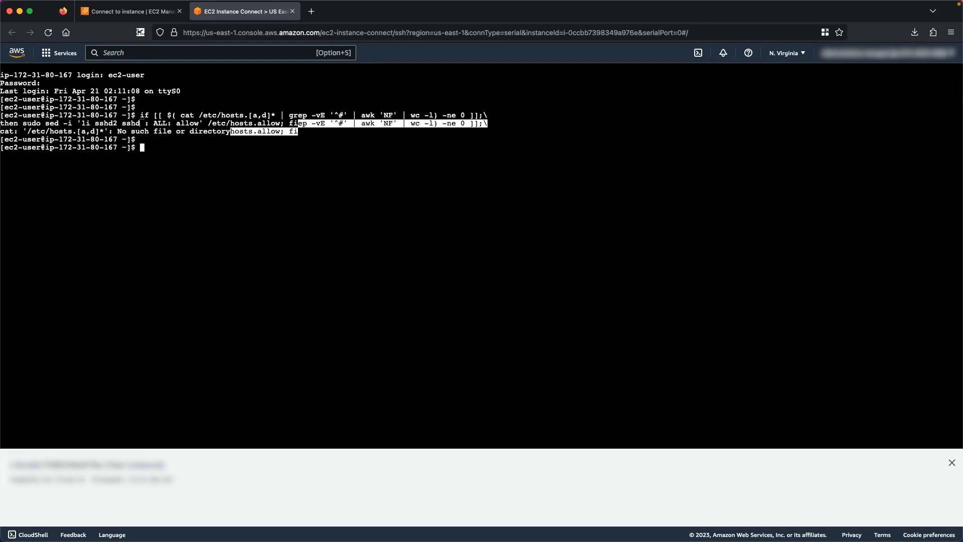
pyautogui.write('exit')
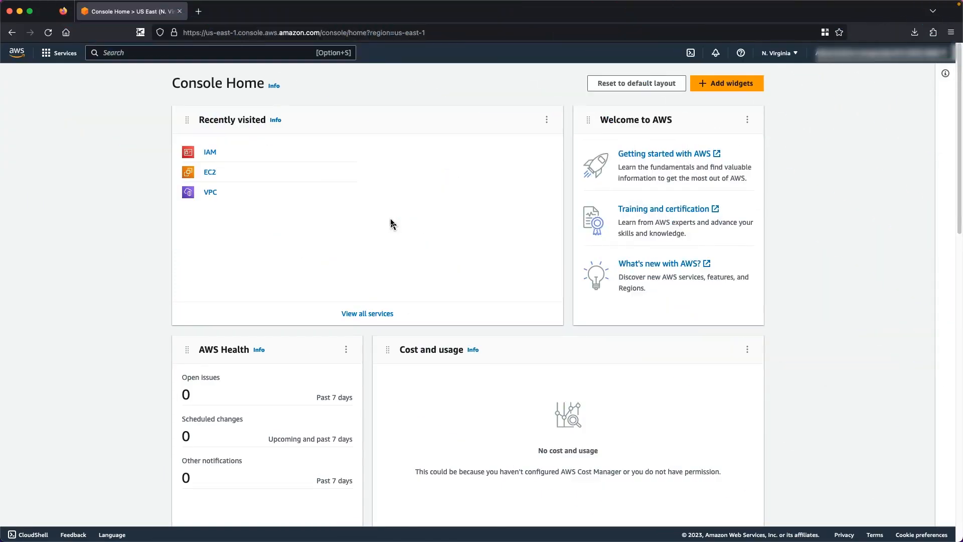
# Go to Systems Manager Session Manager and start a session to see Test Instance listed as a target.
pyautogui.write('Syste')
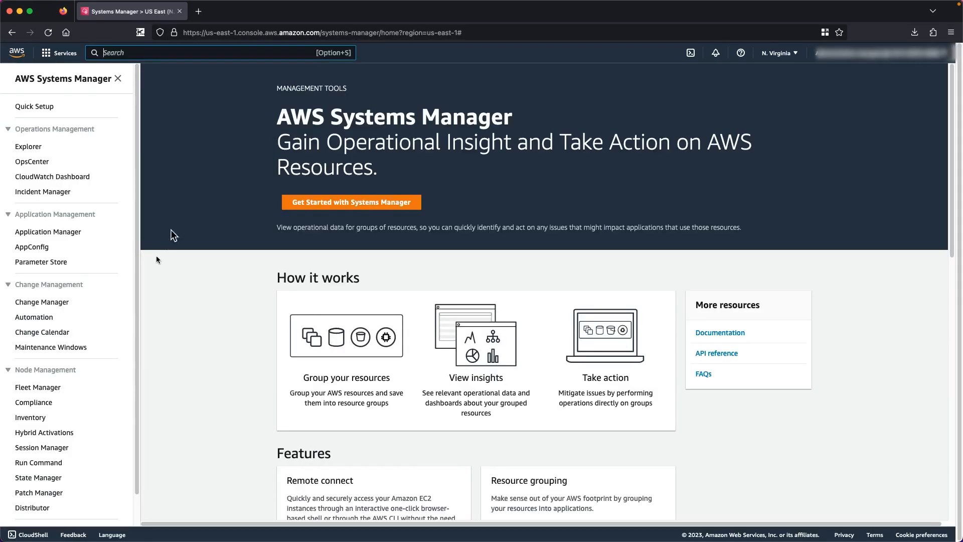
pyautogui.click(41, 448)
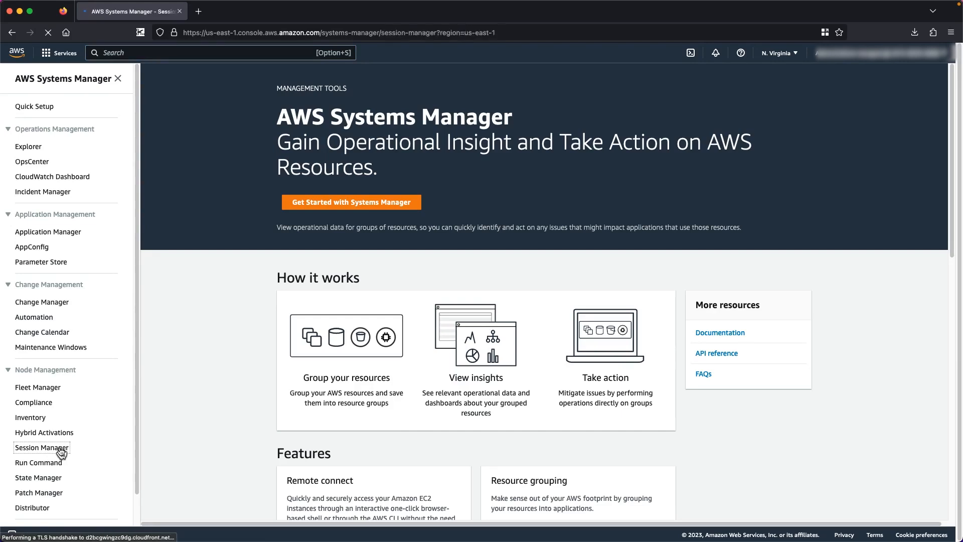
pyautogui.click(41, 448)
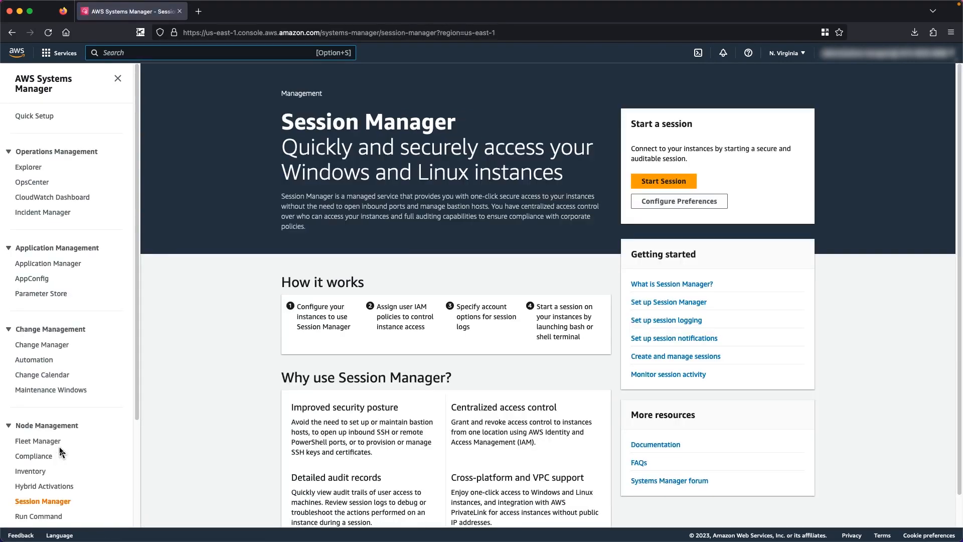
pyautogui.moveTo(663, 181)
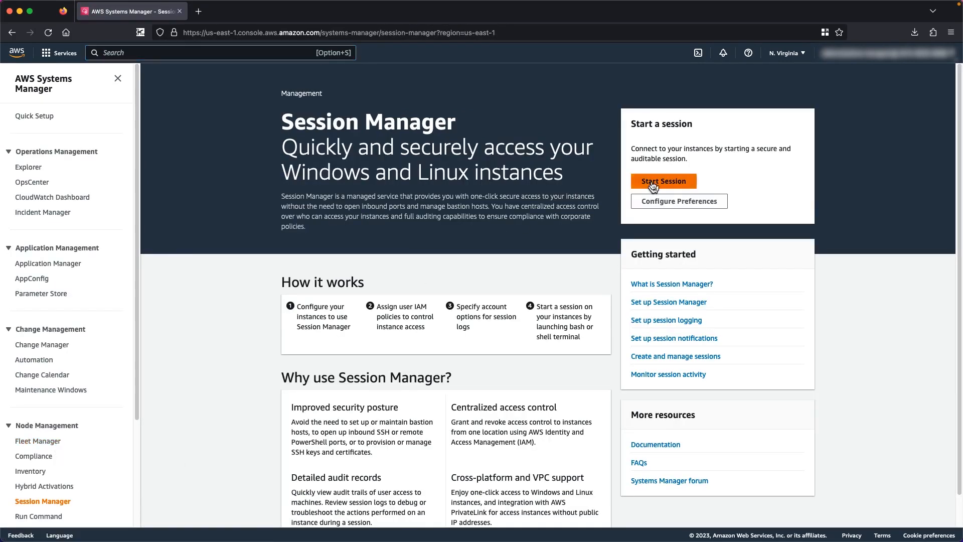
pyautogui.click(664, 182)
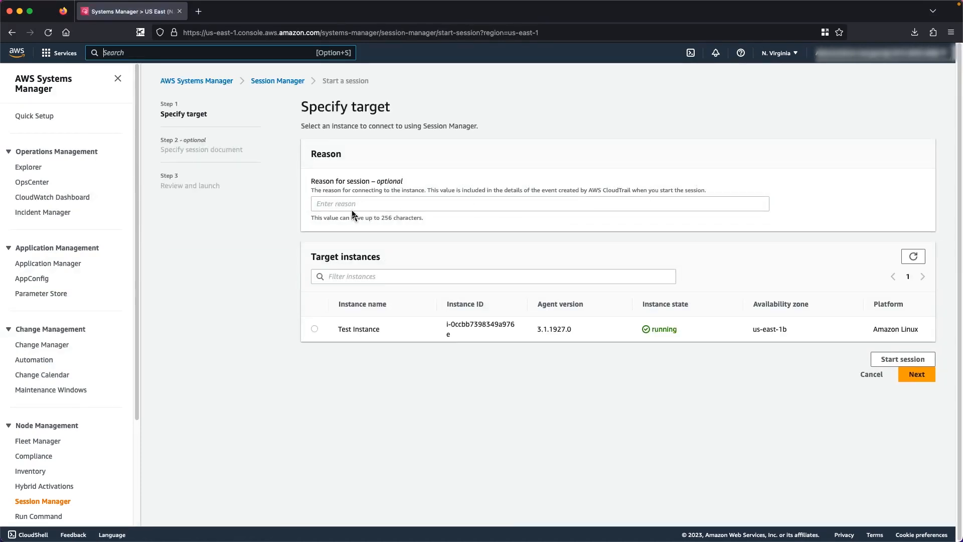
pyautogui.click(314, 329)
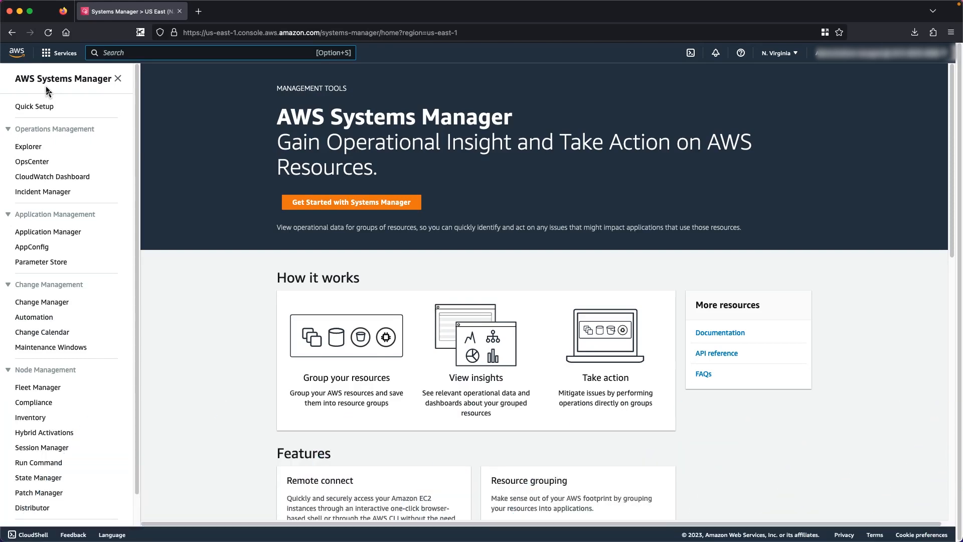
# In Systems Manager Automation, search for AWSSupport-TroubleshootSSH and continue to its execution settings.
pyautogui.click(34, 317)
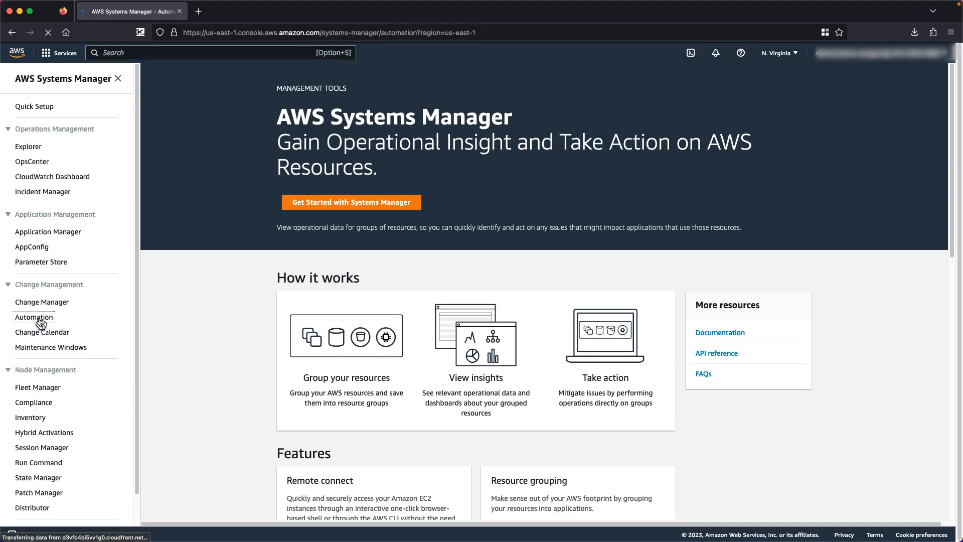
pyautogui.click(34, 317)
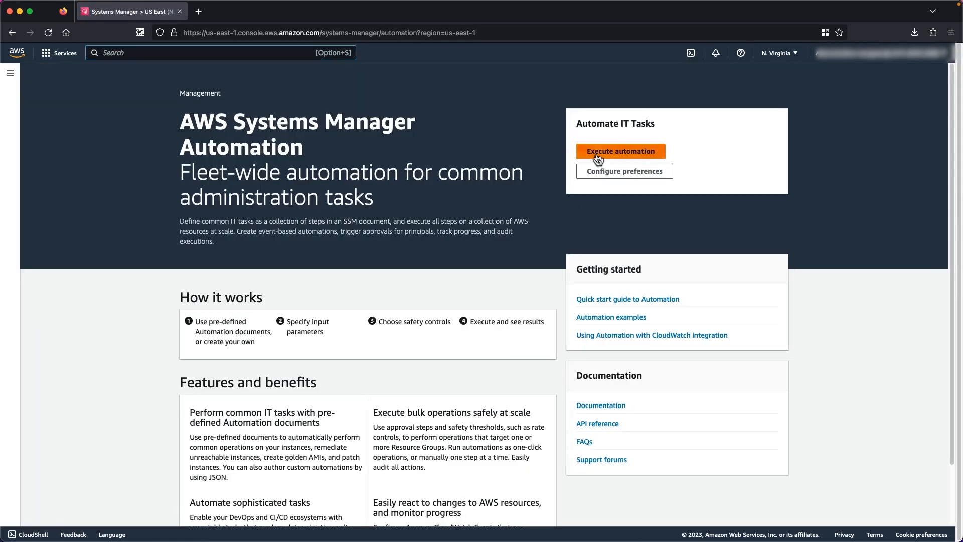
pyautogui.click(620, 151)
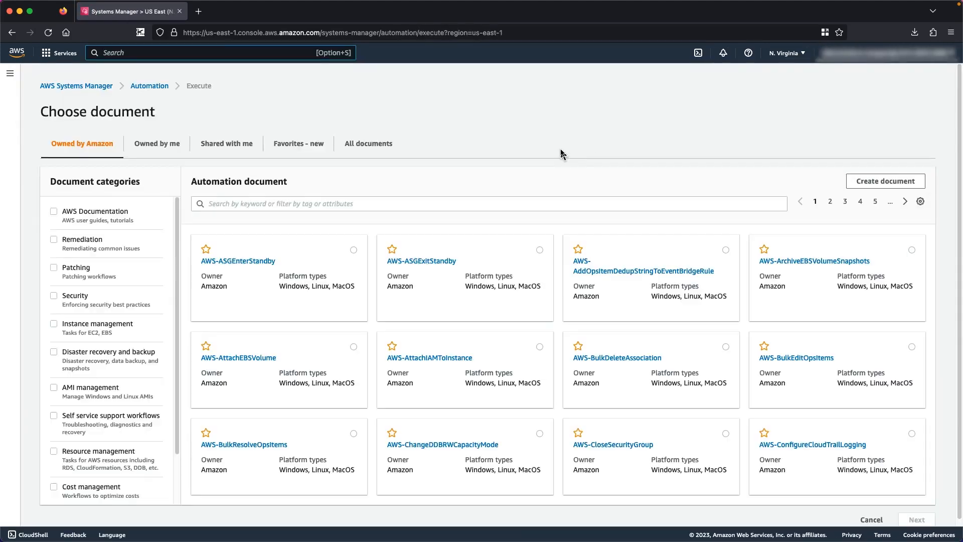
pyautogui.write('AWSSu')
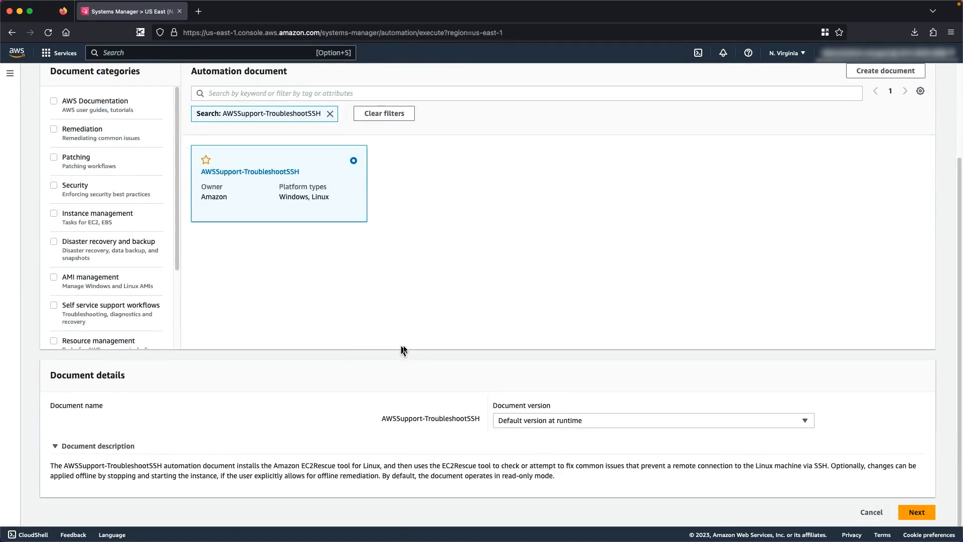
pyautogui.click(917, 512)
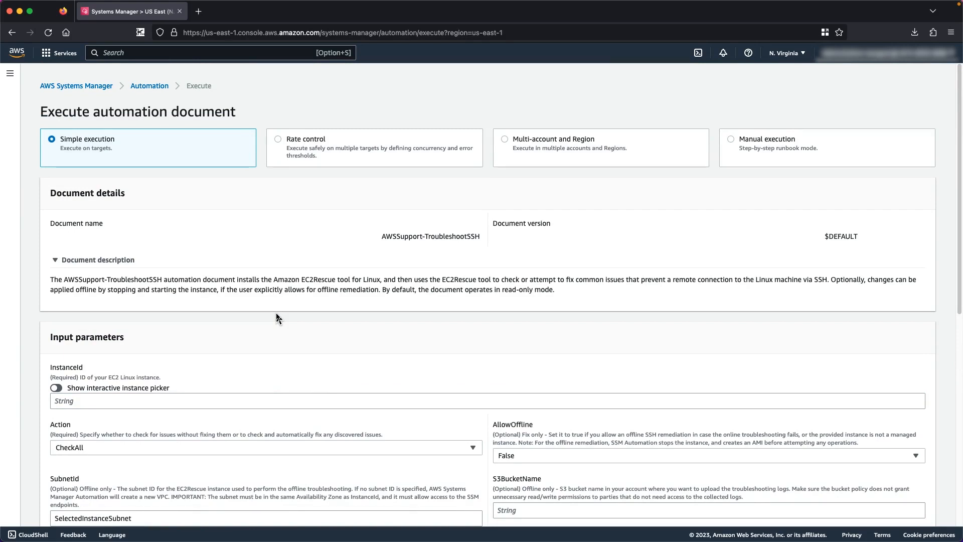
# Enter InstanceId i-0ccbb7398349a976e, set Action to FixAll and keep AllowOffline False.
pyautogui.write('i-0ccbb7398349a976e')
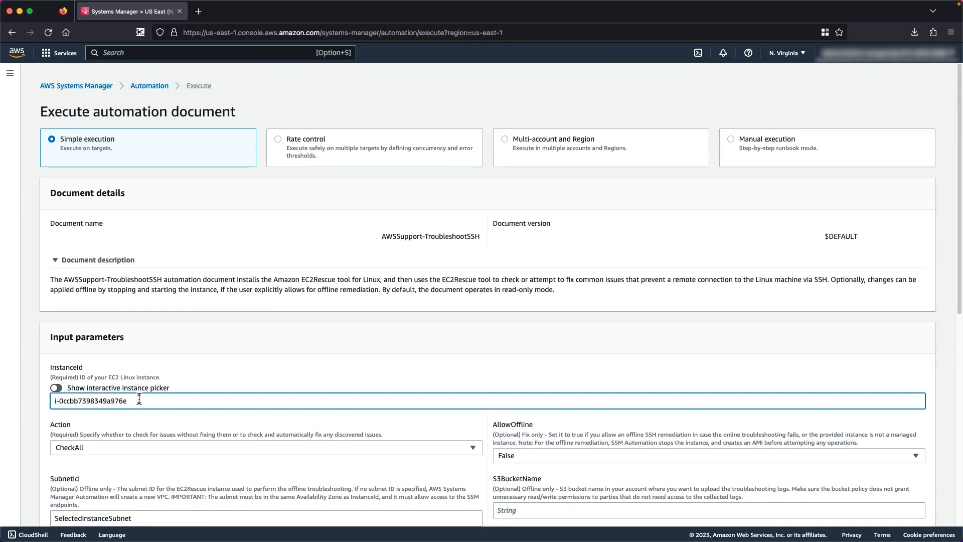
pyautogui.moveTo(211, 432)
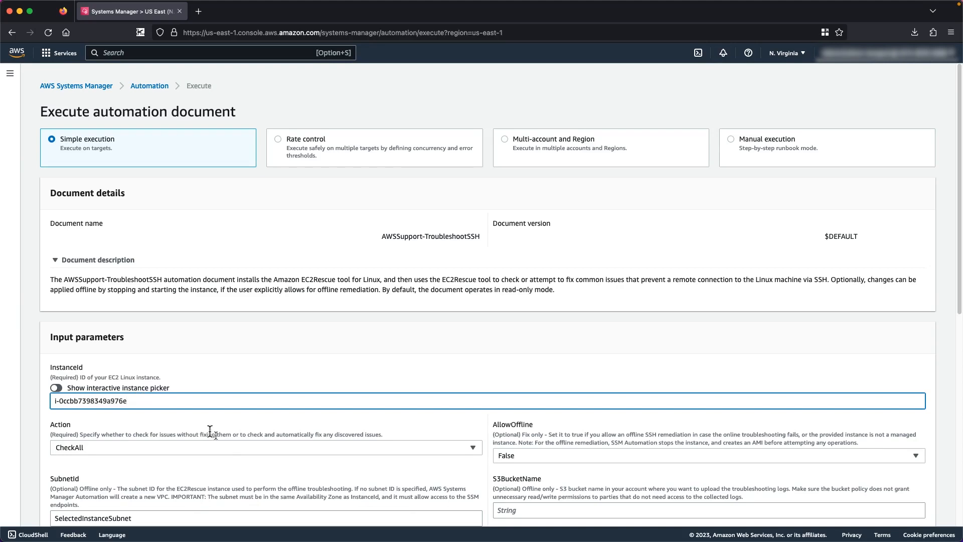
pyautogui.click(265, 448)
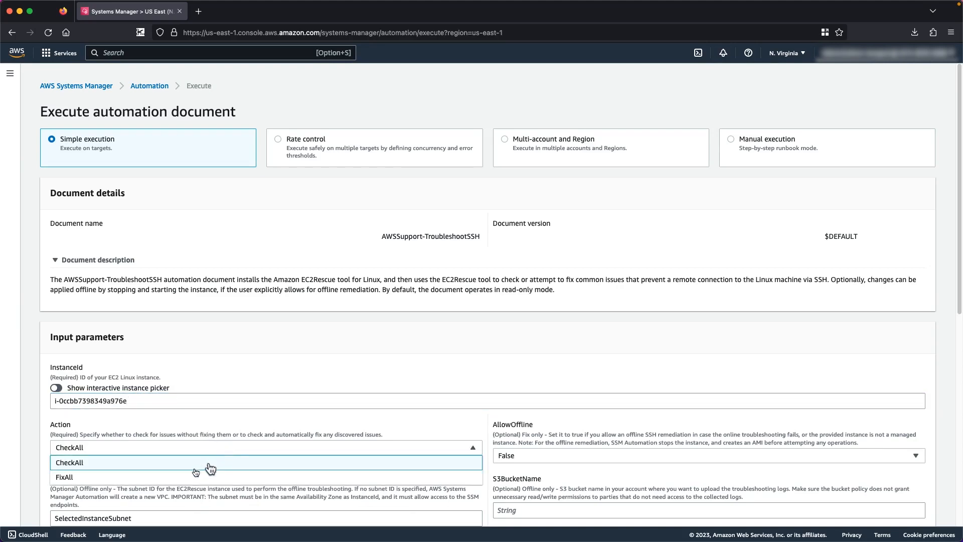
pyautogui.click(64, 477)
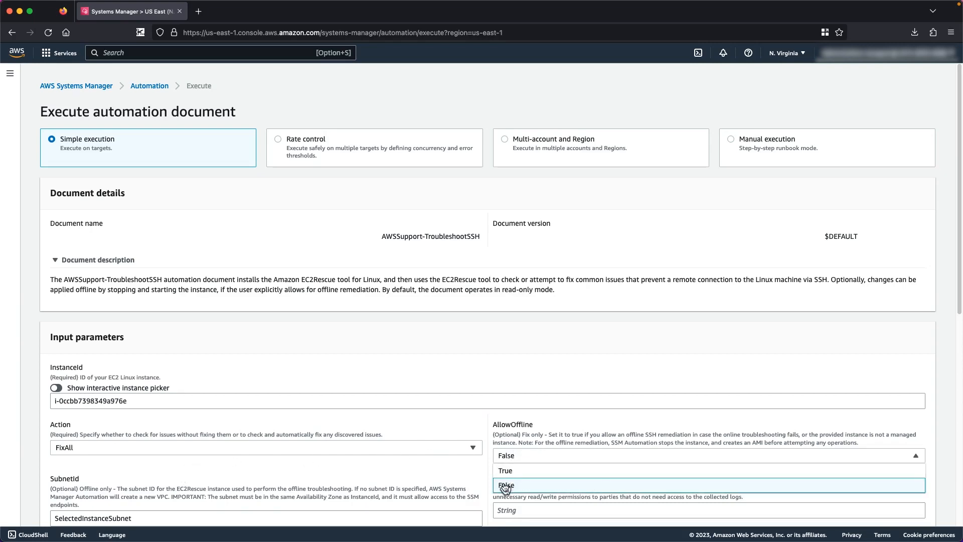
pyautogui.click(506, 486)
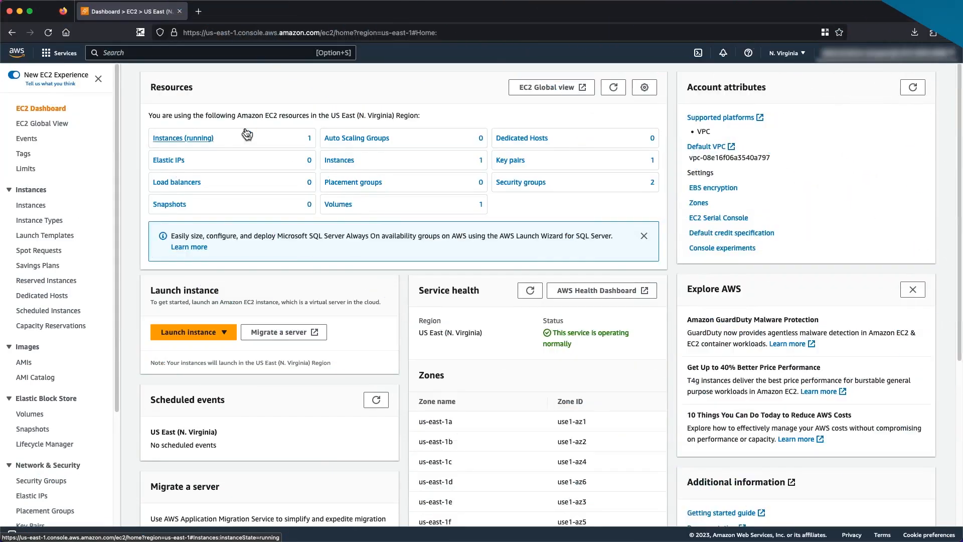
pyautogui.moveTo(239, 131)
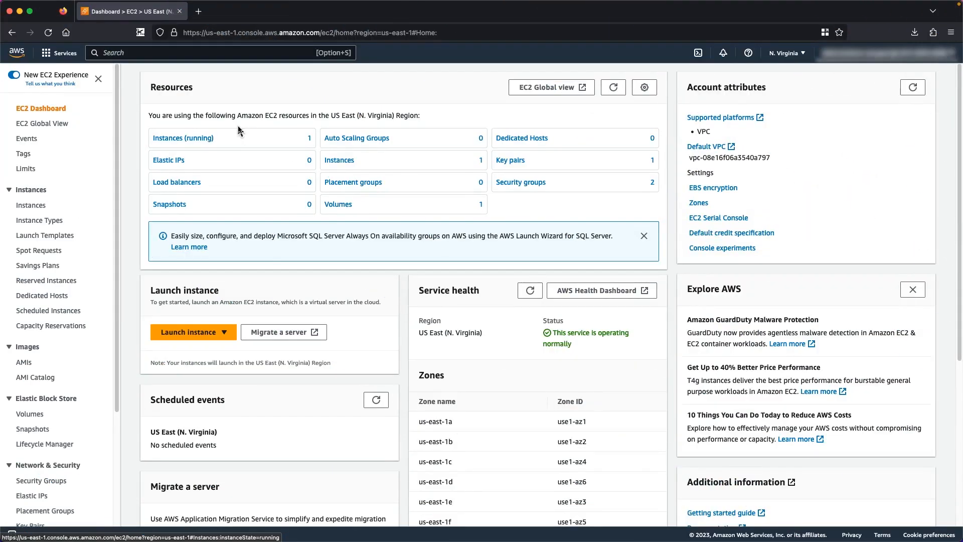
# Go to Instances, select Test Instance and stop it.
pyautogui.click(30, 204)
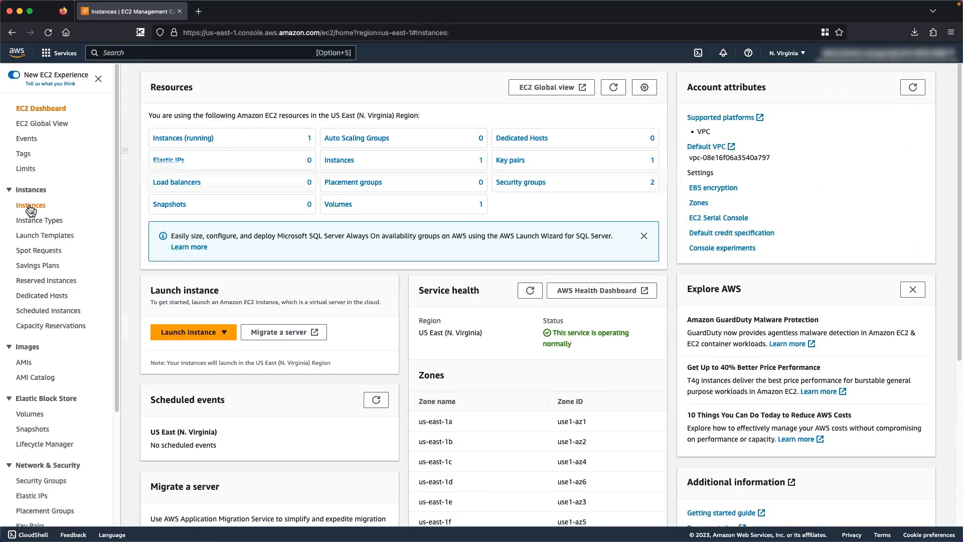
pyautogui.click(31, 205)
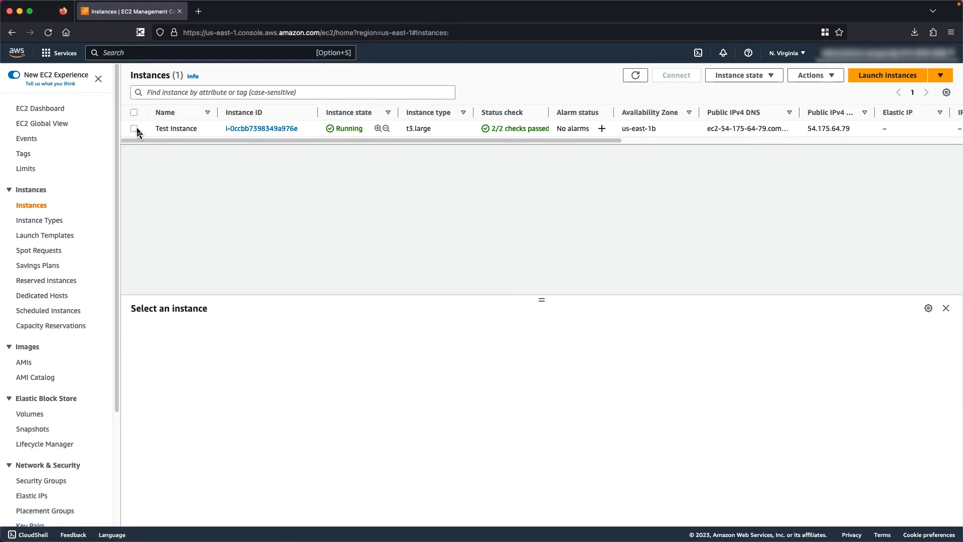
pyautogui.click(133, 129)
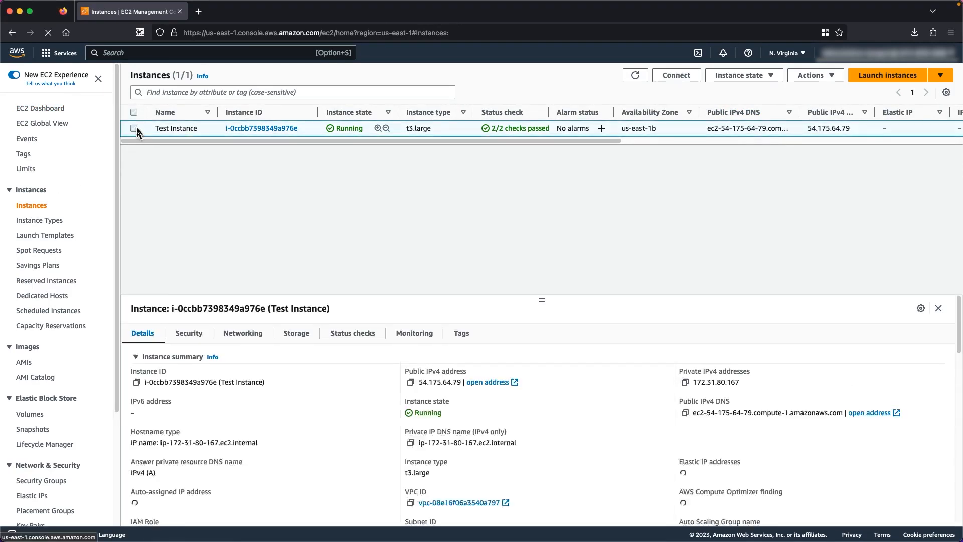
pyautogui.click(743, 76)
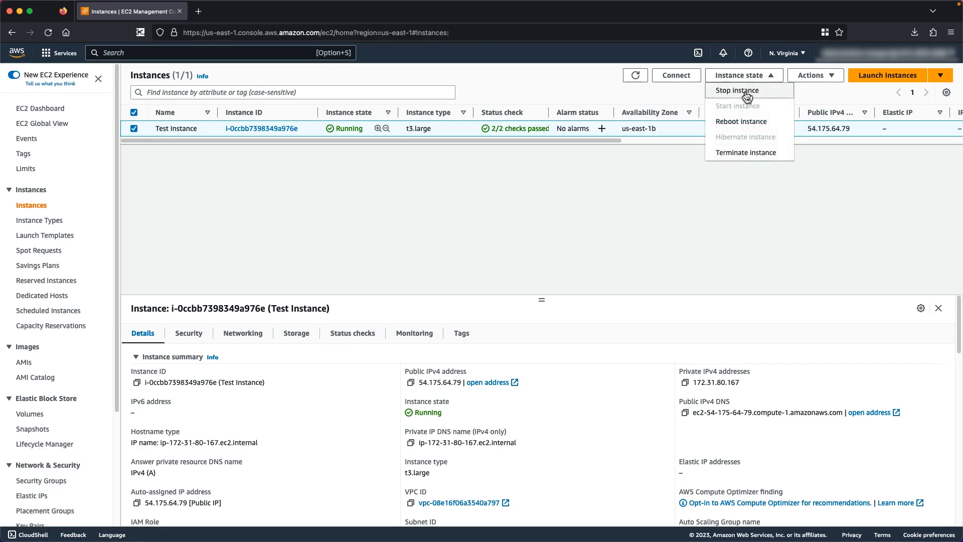
pyautogui.click(737, 90)
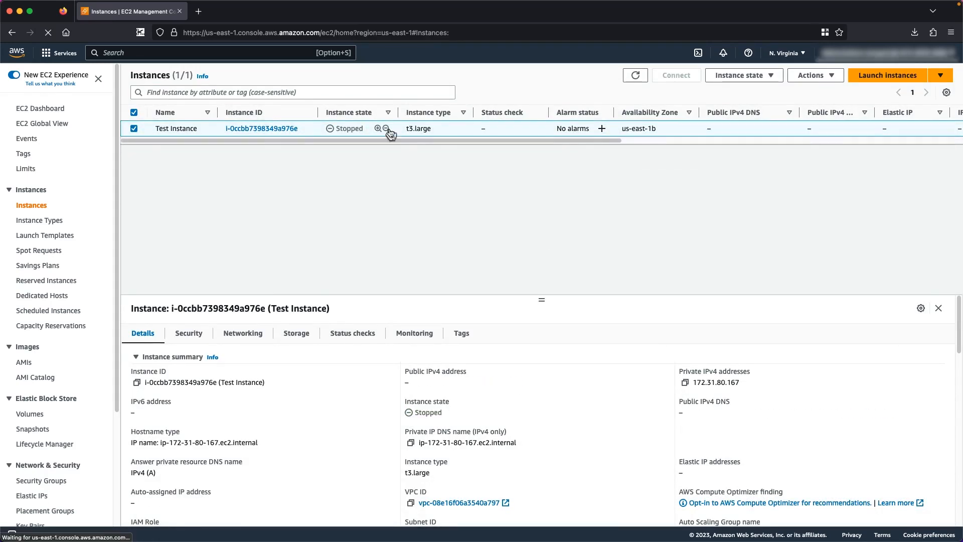
# Go to Actions > Instance settings > Edit user data for the stopped instance.
pyautogui.click(811, 76)
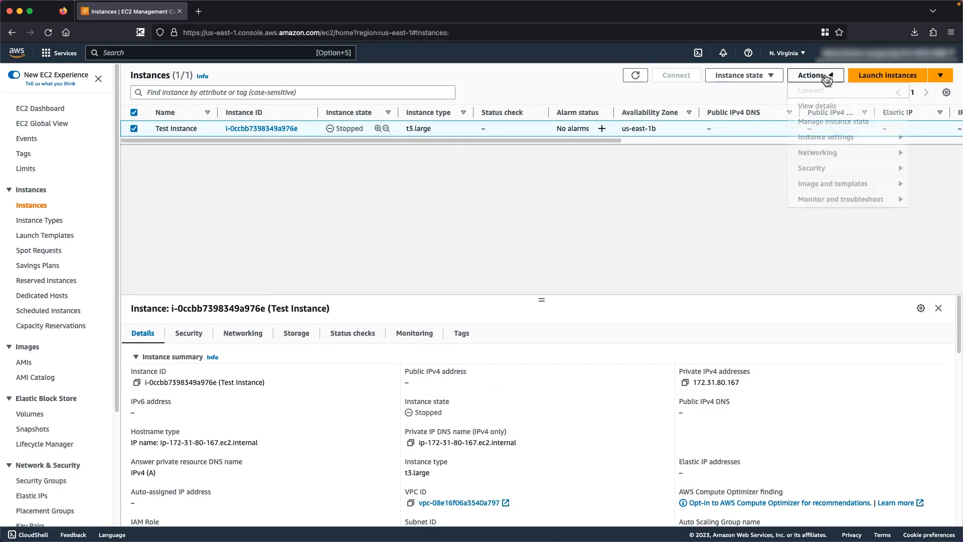
pyautogui.moveTo(825, 137)
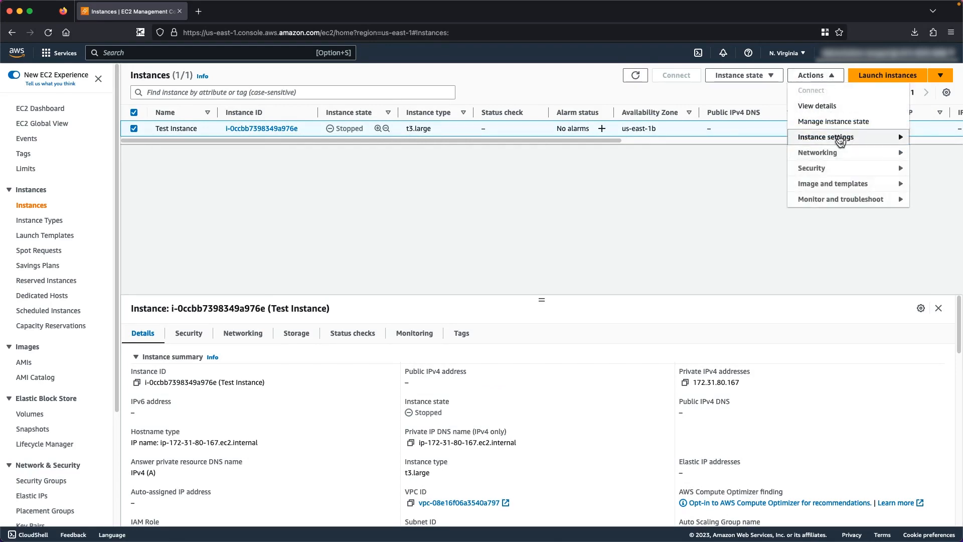
pyautogui.click(825, 137)
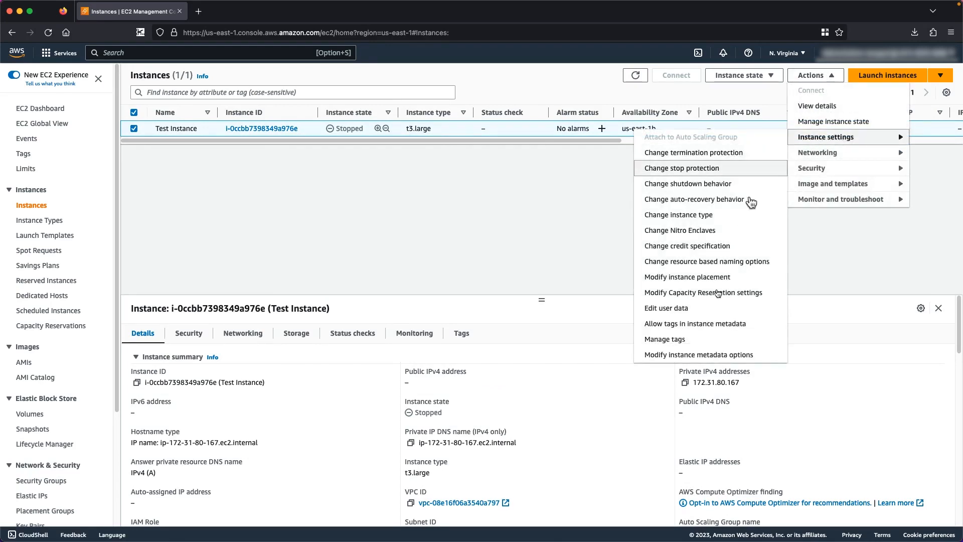
pyautogui.moveTo(712, 308)
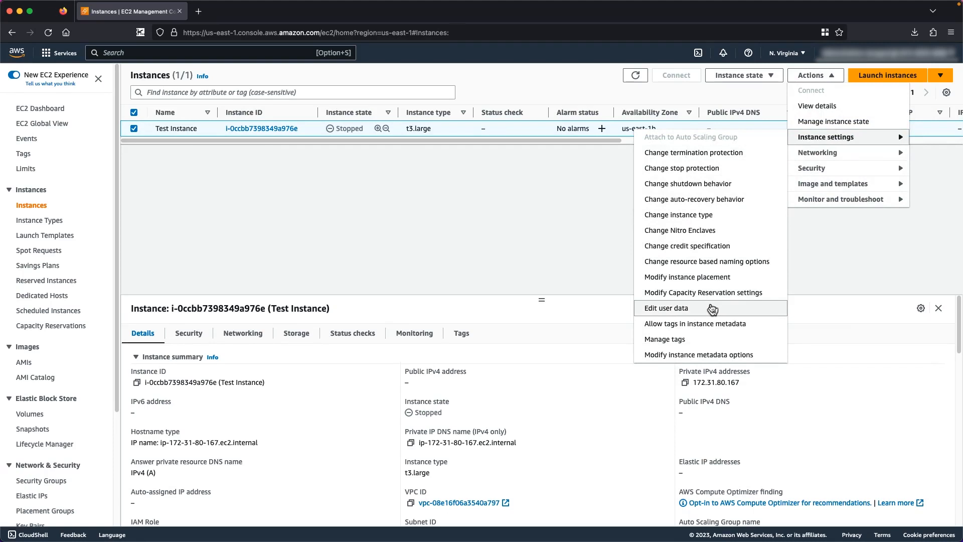
pyautogui.click(665, 309)
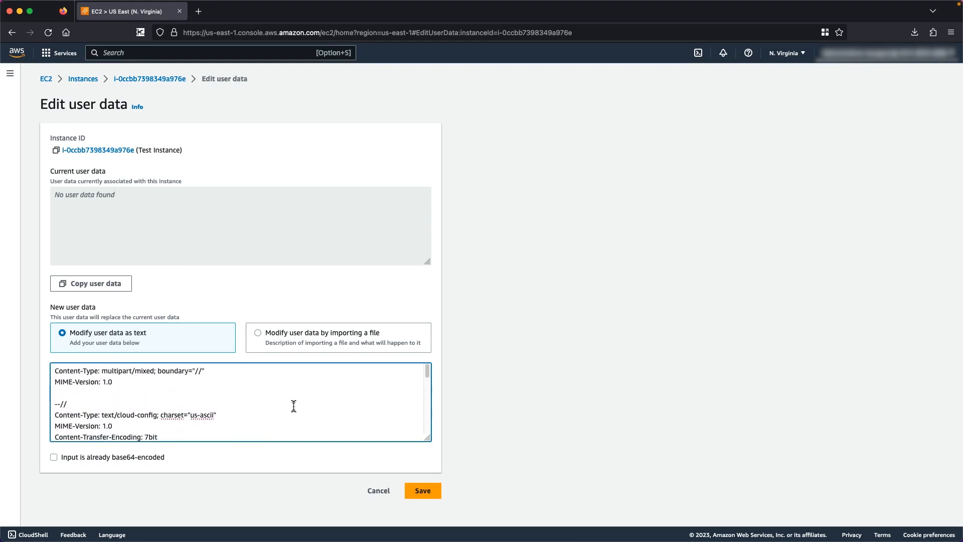
# Save the new cloud-config user data, reselect Test Instance and start it again.
pyautogui.click(423, 490)
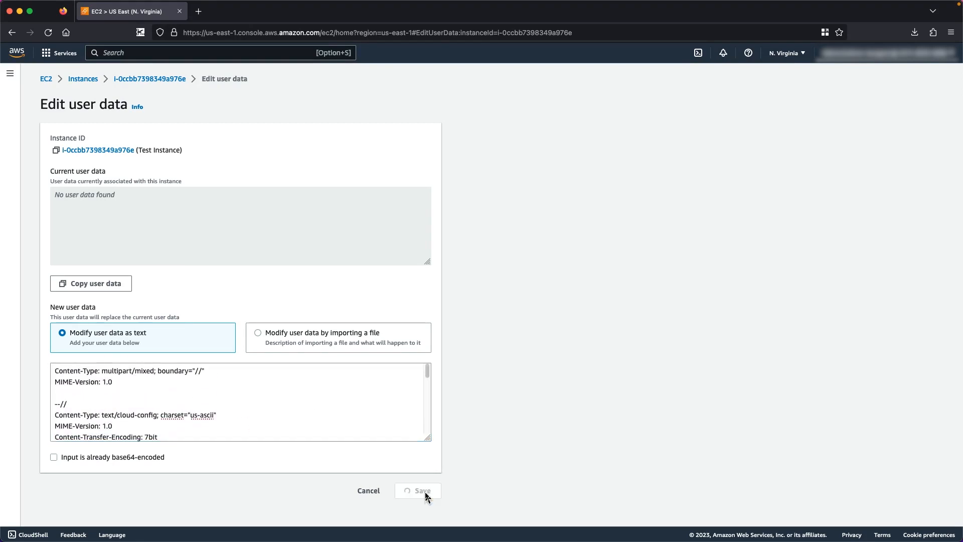
pyautogui.click(422, 491)
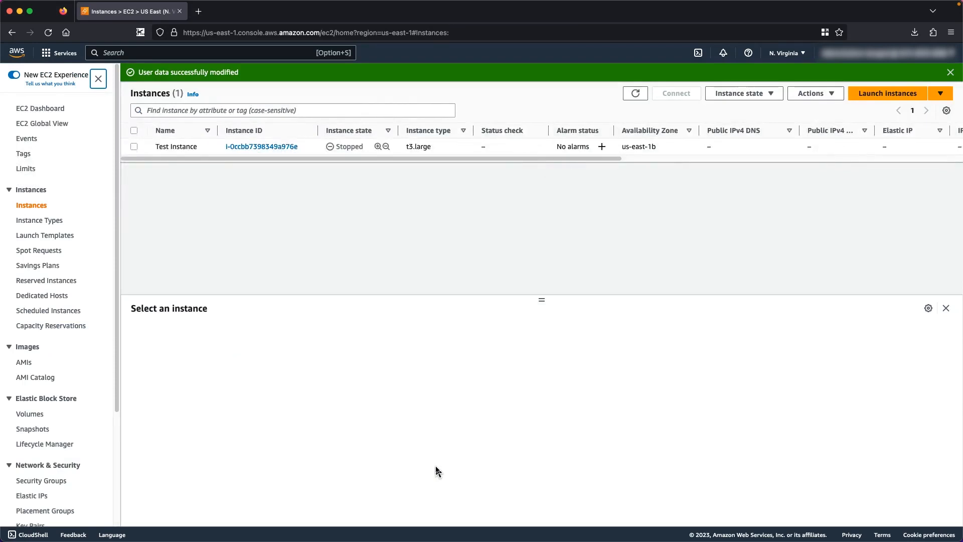
pyautogui.click(133, 146)
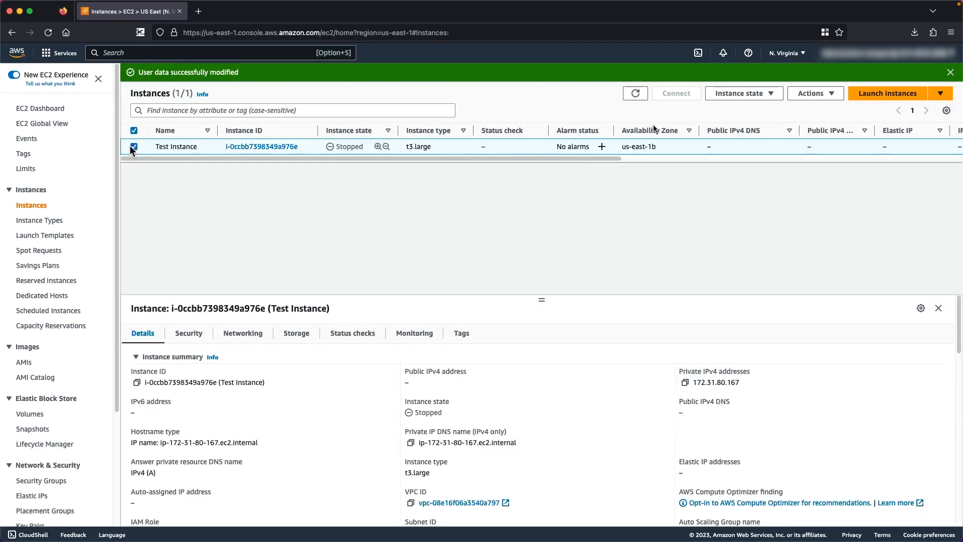
pyautogui.moveTo(743, 131)
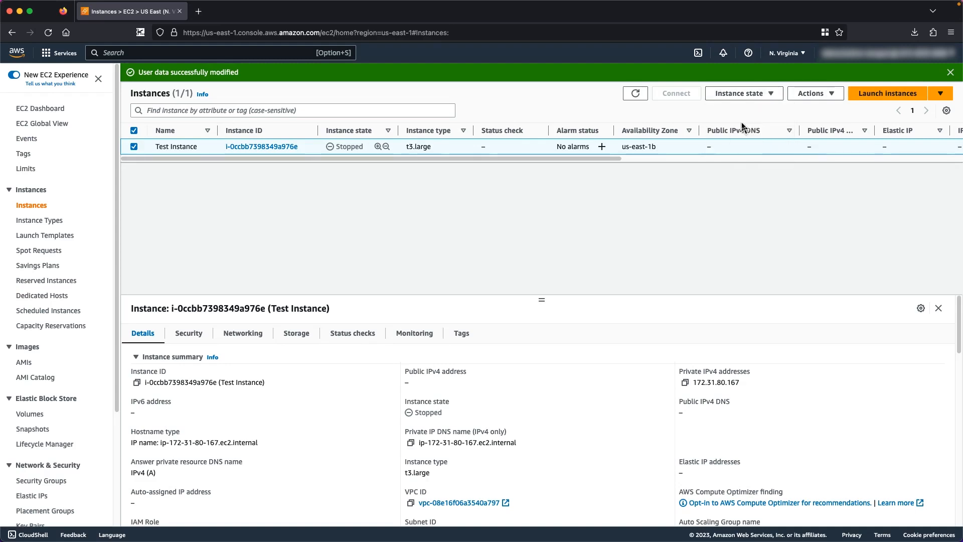
pyautogui.click(739, 108)
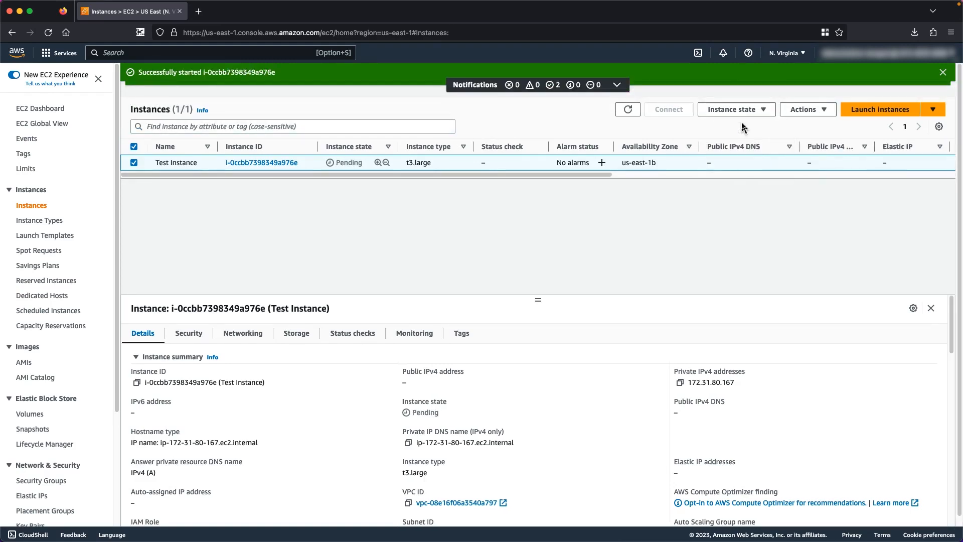